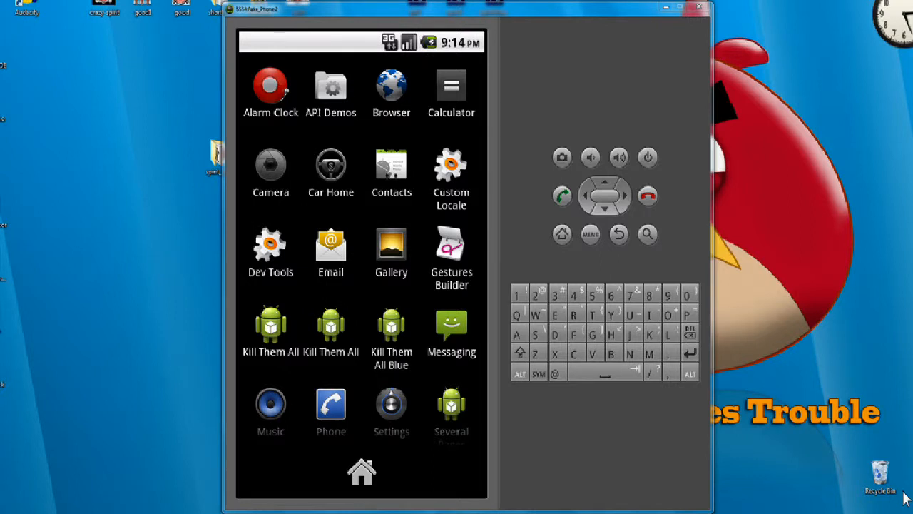
mouse_move(759, 260)
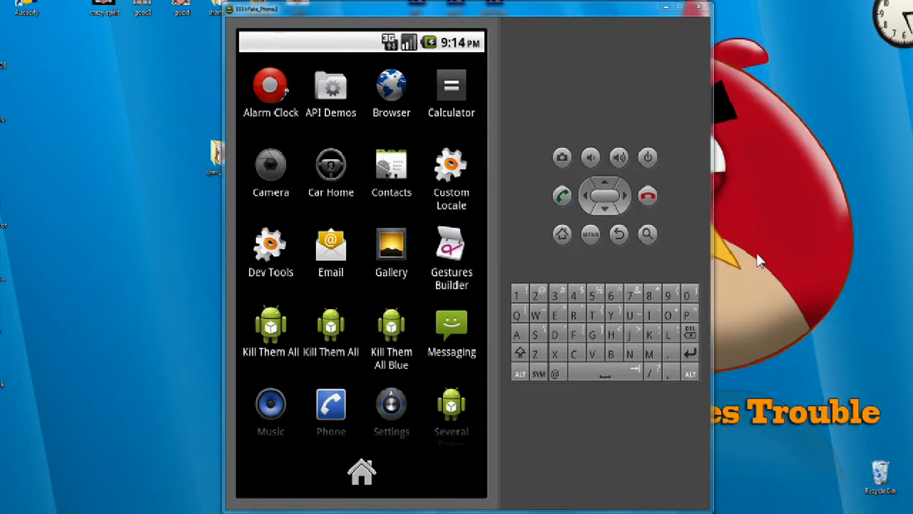
mouse_move(525, 114)
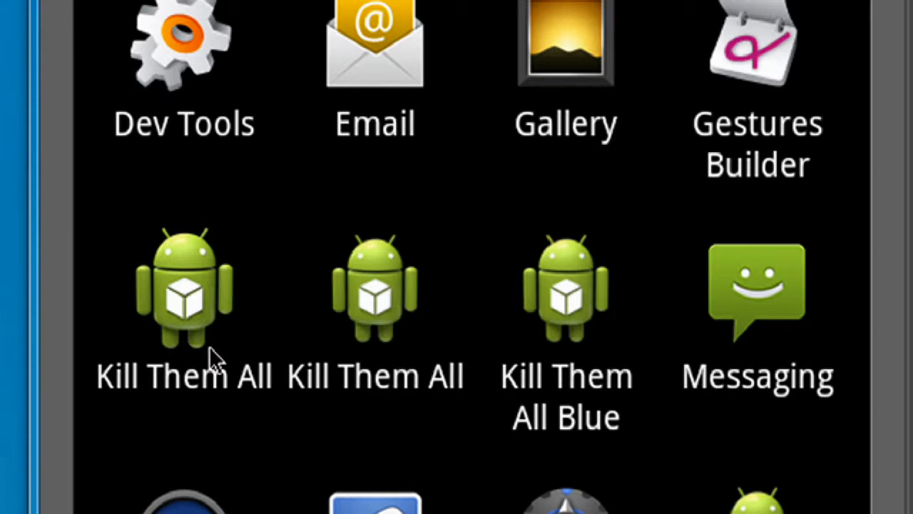
mouse_move(228, 211)
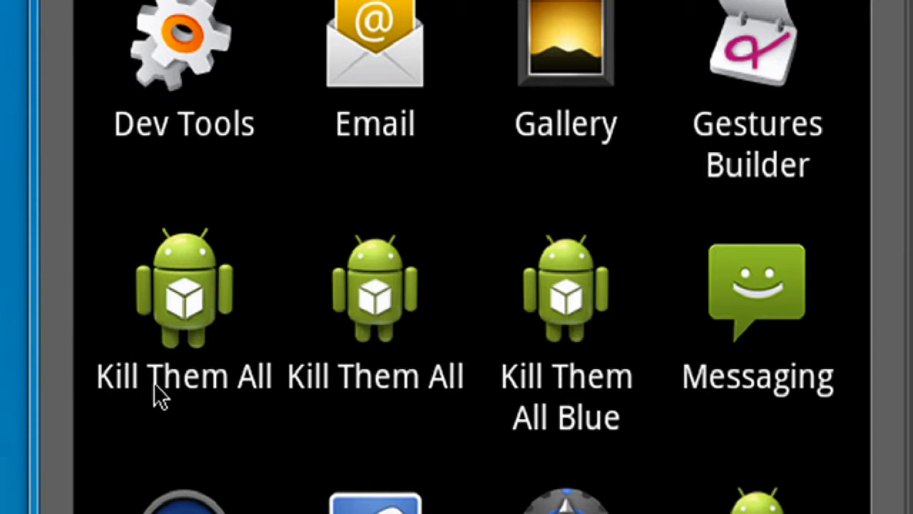
mouse_move(231, 293)
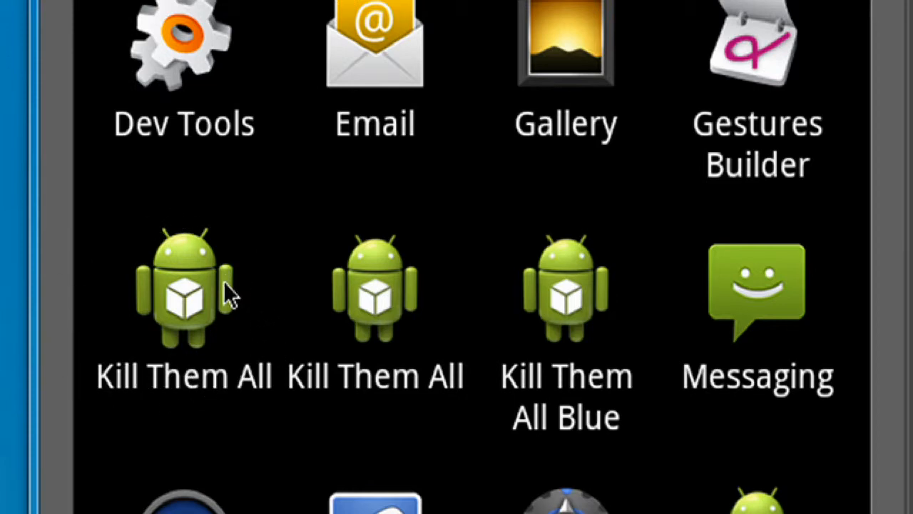
mouse_move(517, 314)
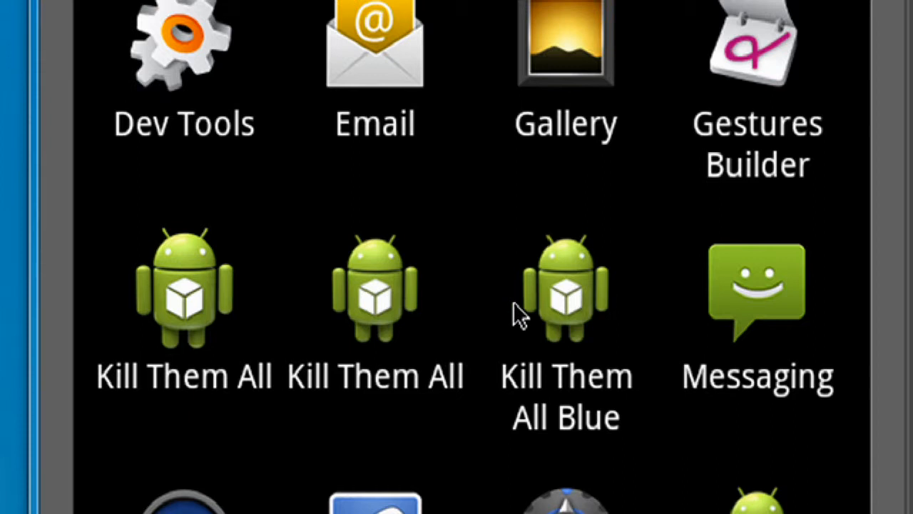
mouse_move(539, 317)
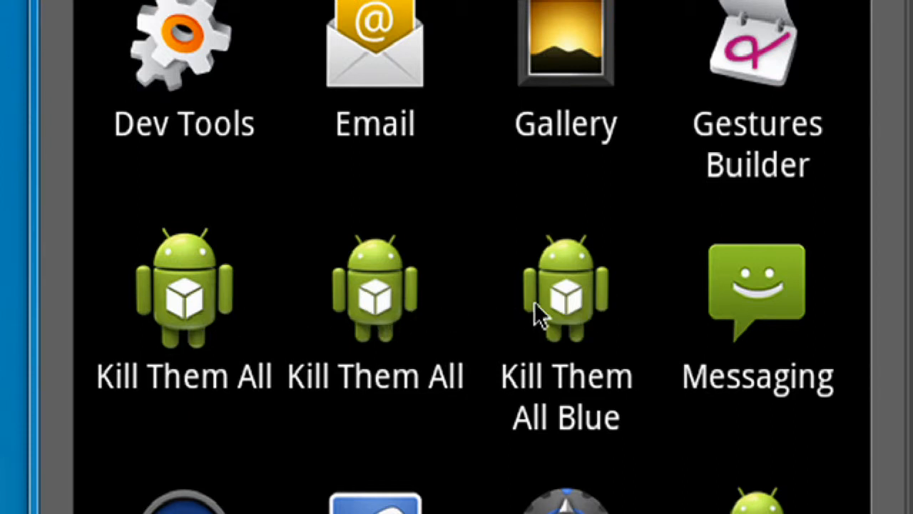
mouse_move(229, 347)
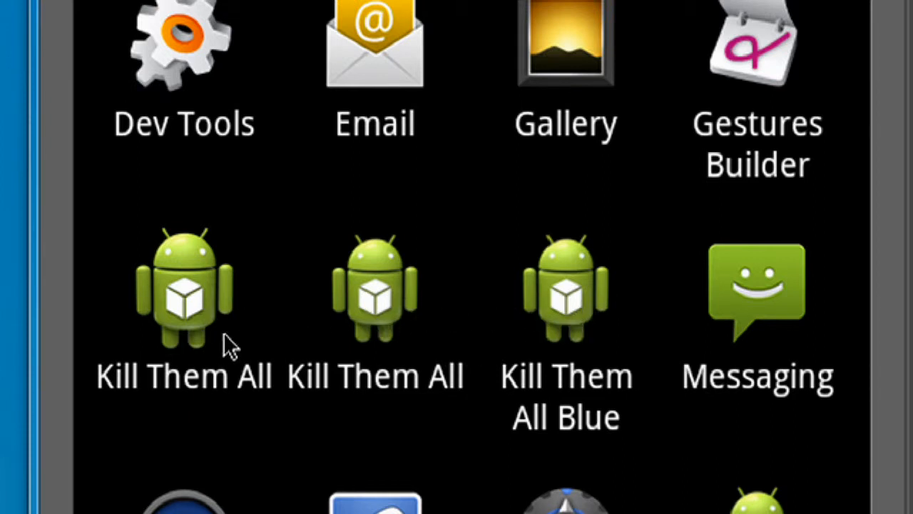
mouse_move(414, 326)
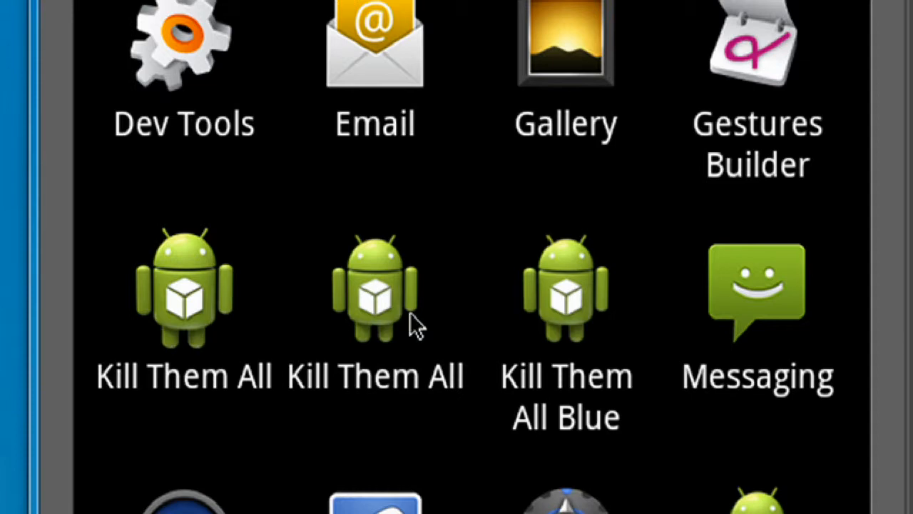
mouse_move(311, 354)
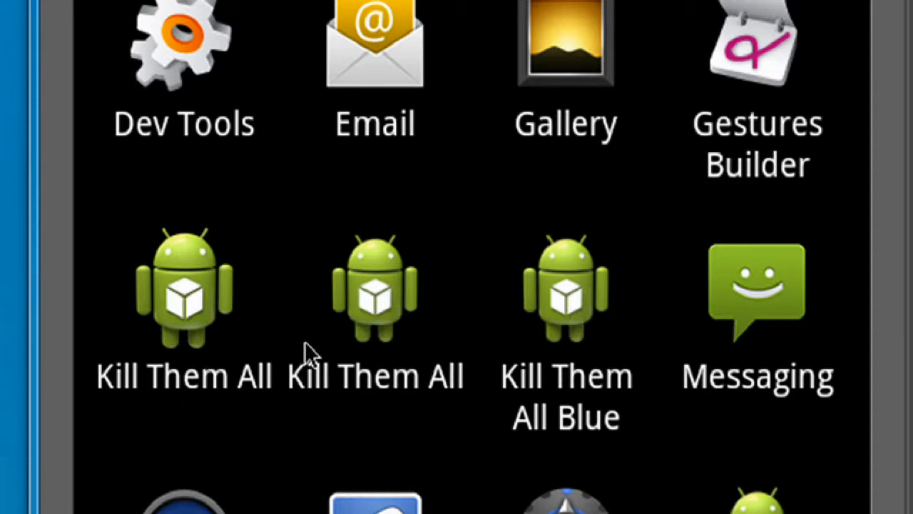
mouse_move(617, 411)
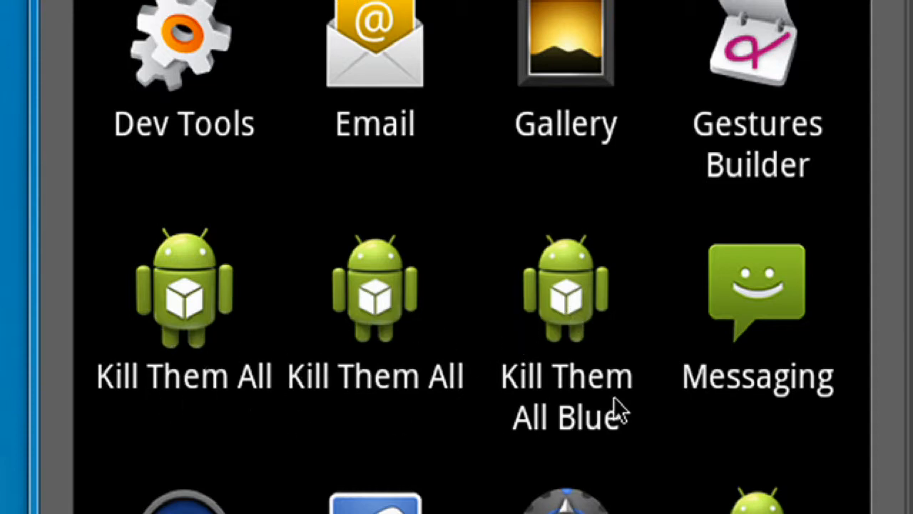
mouse_move(614, 454)
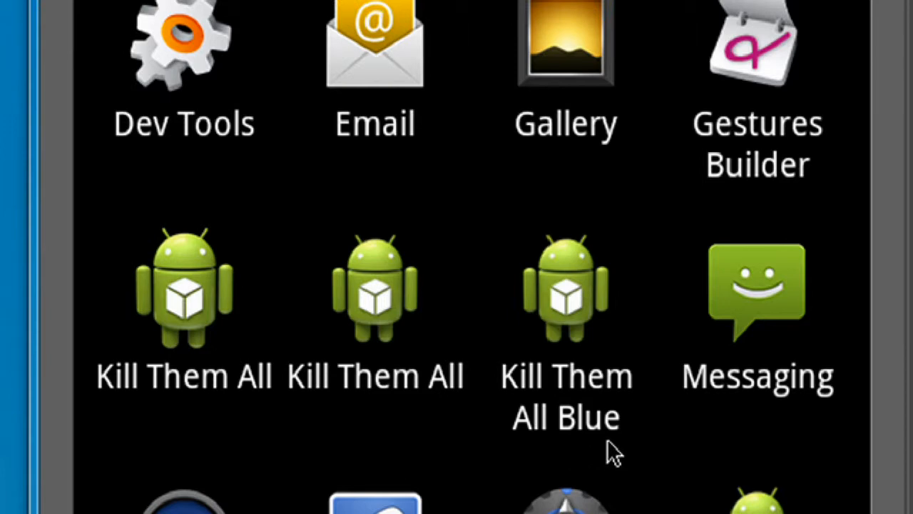
mouse_move(270, 241)
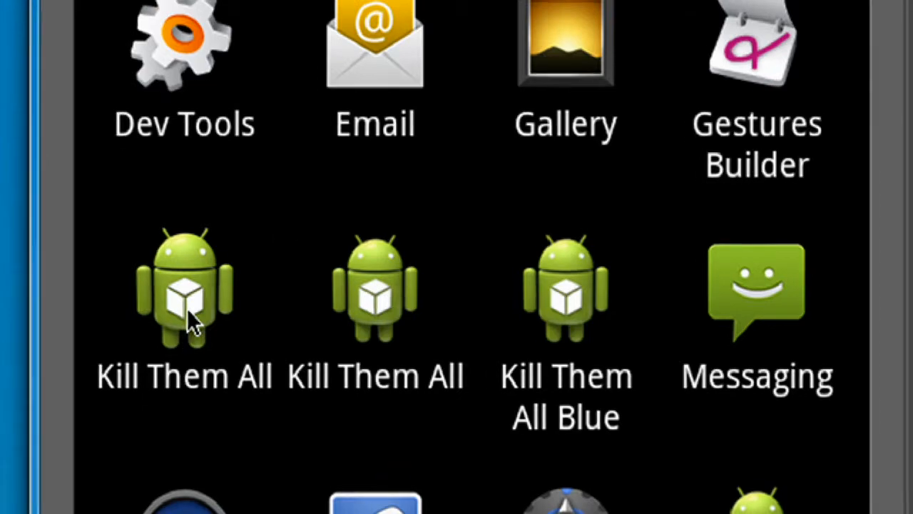
Launch the Kill Them All app from the emulator's app drawer to show its title screen
click(183, 288)
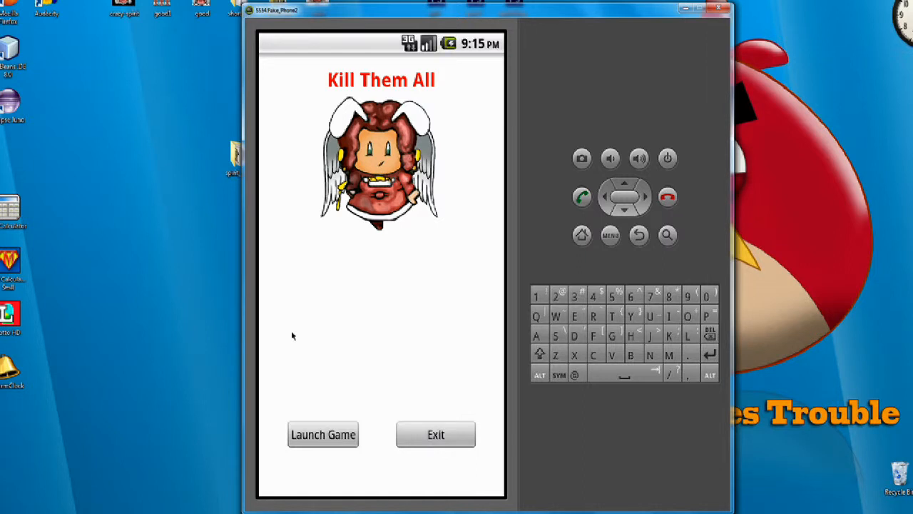
mouse_move(402, 269)
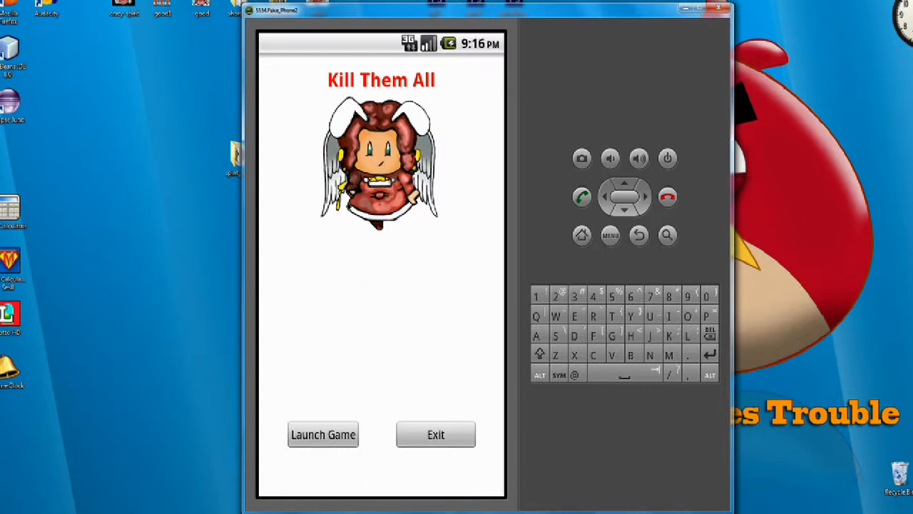
mouse_move(345, 237)
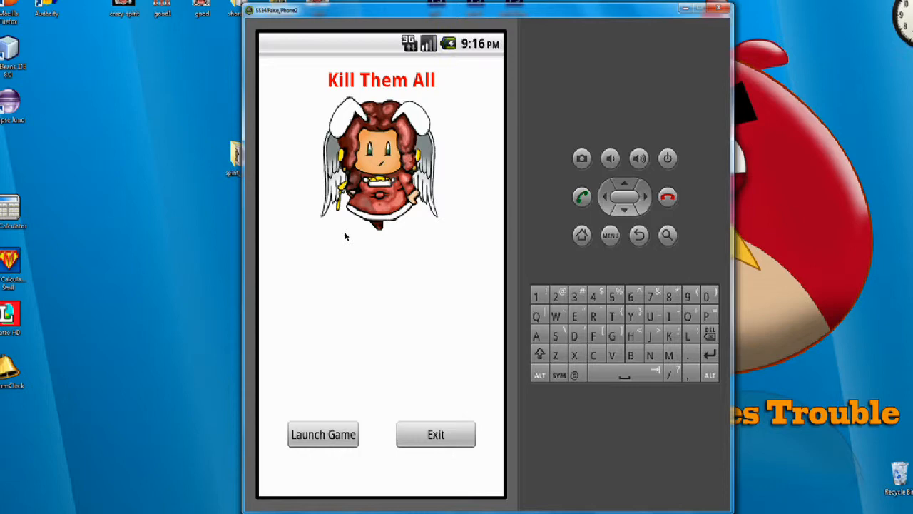
mouse_move(443, 331)
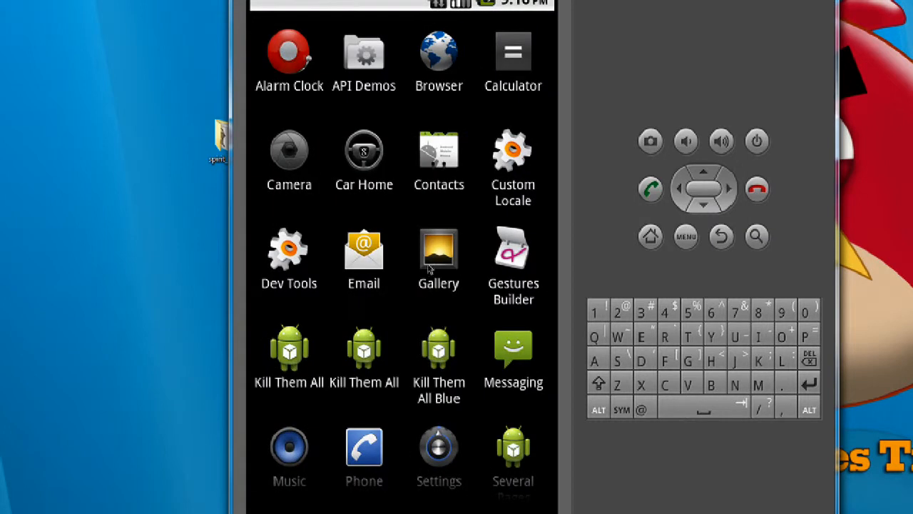
mouse_move(306, 331)
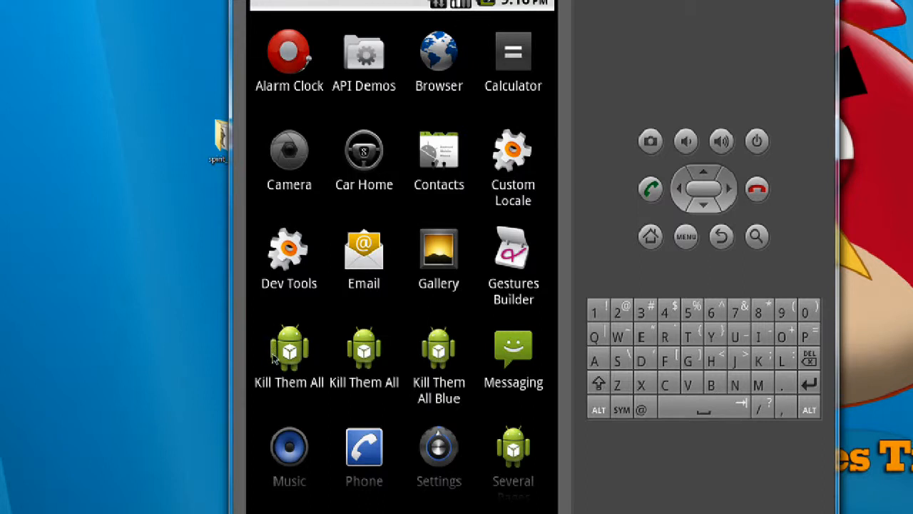
mouse_move(317, 356)
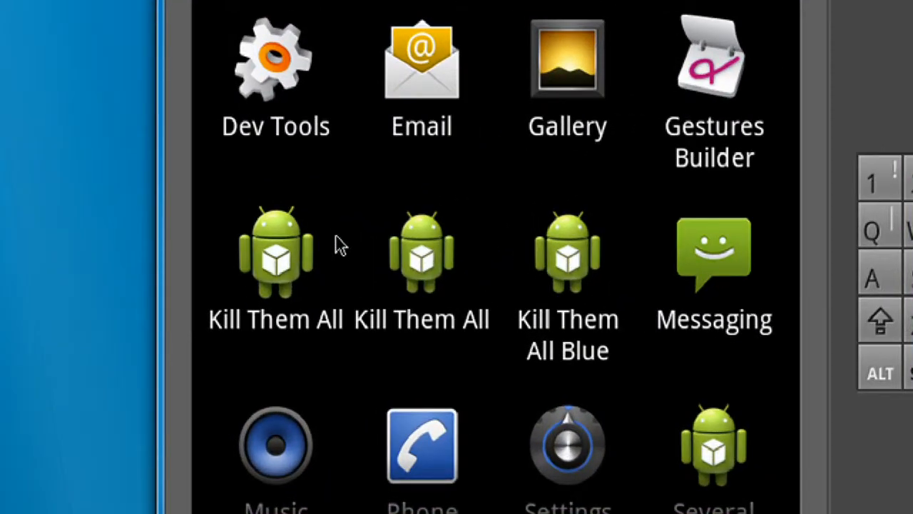
mouse_move(260, 300)
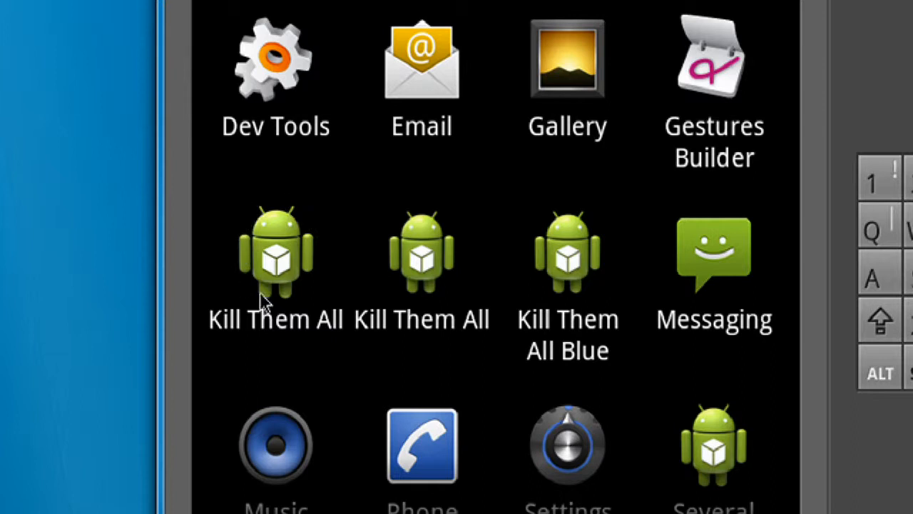
mouse_move(360, 254)
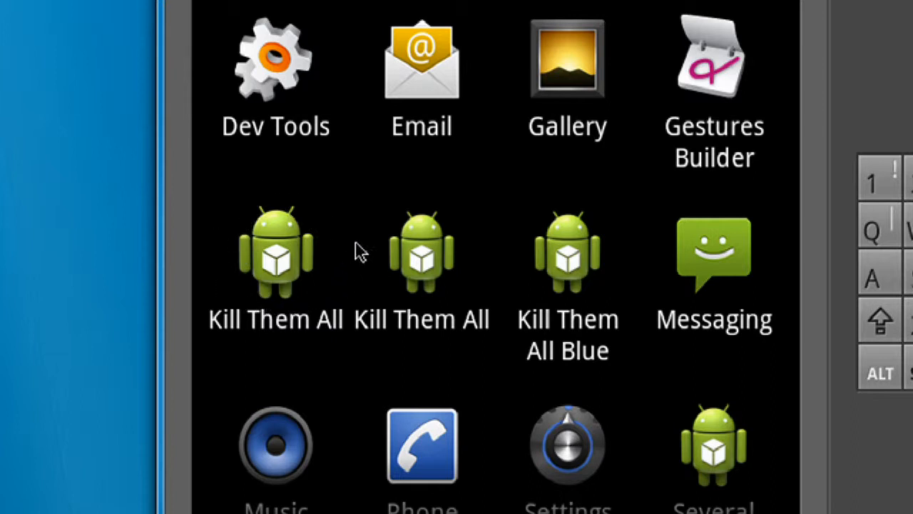
mouse_move(292, 268)
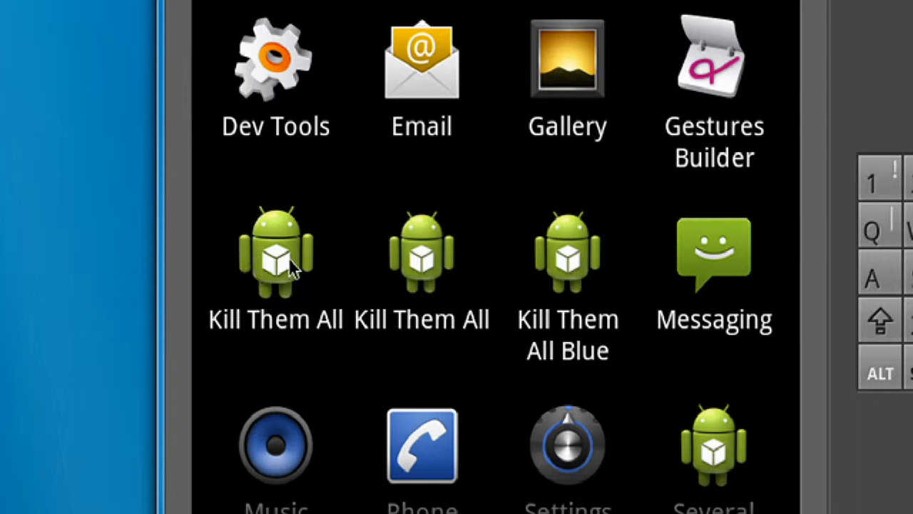
mouse_move(311, 271)
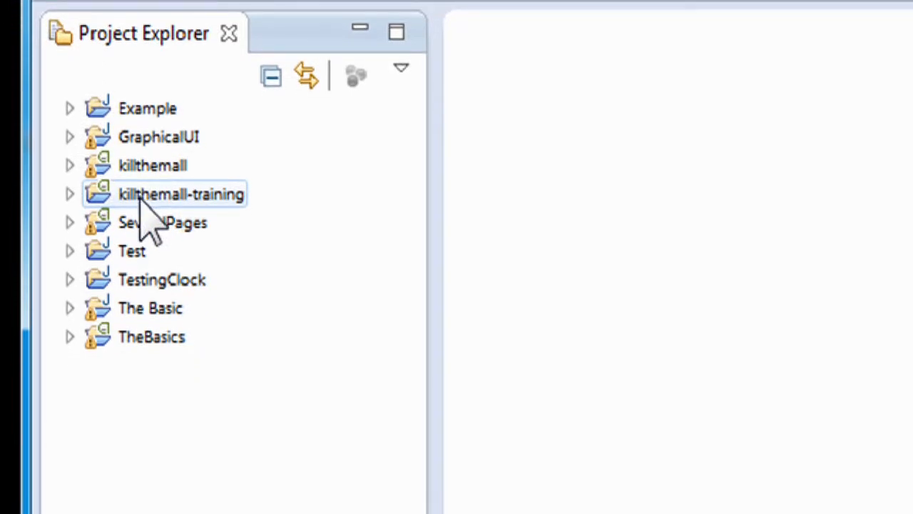
mouse_move(188, 228)
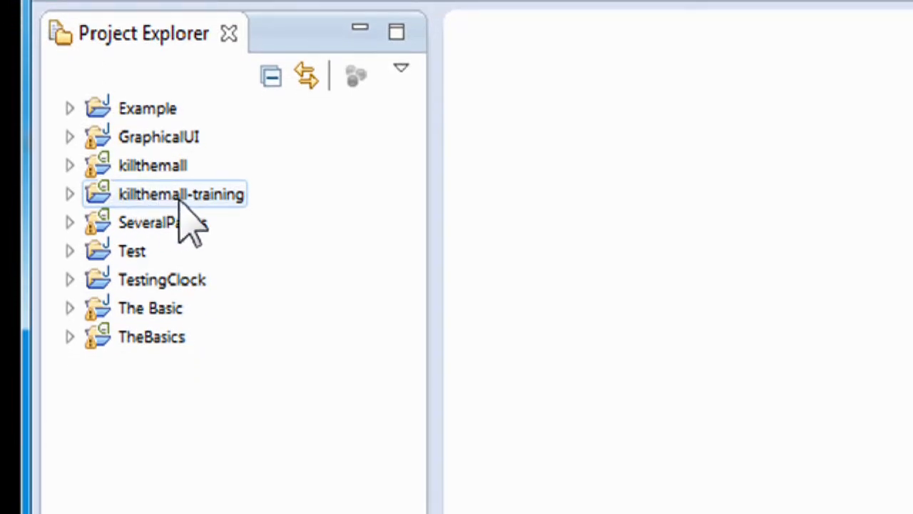
Expand the killthemall-training project's res folders until drawable-hdpi reveals its ic_launcher.png
click(68, 194)
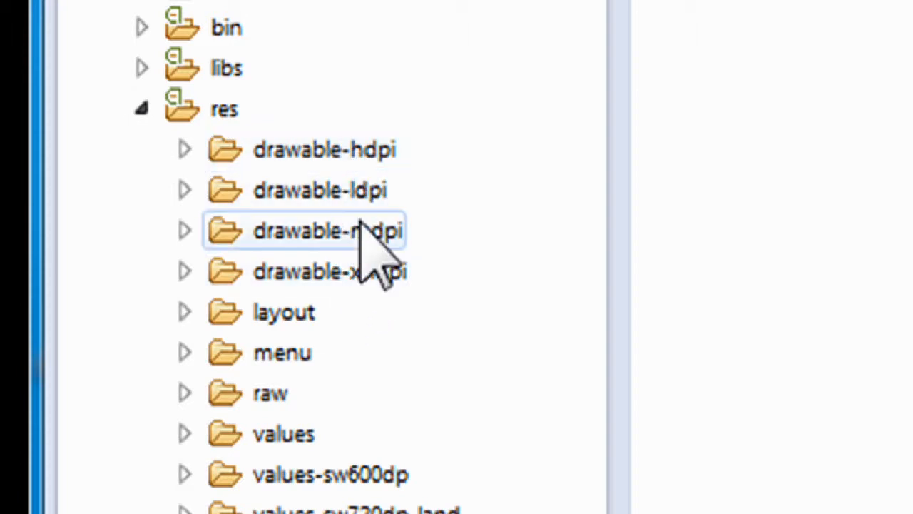
click(320, 189)
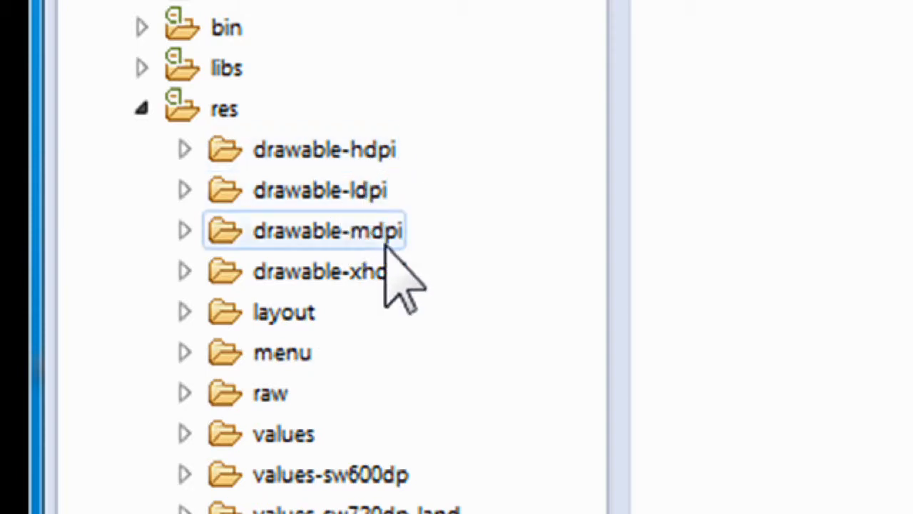
click(321, 271)
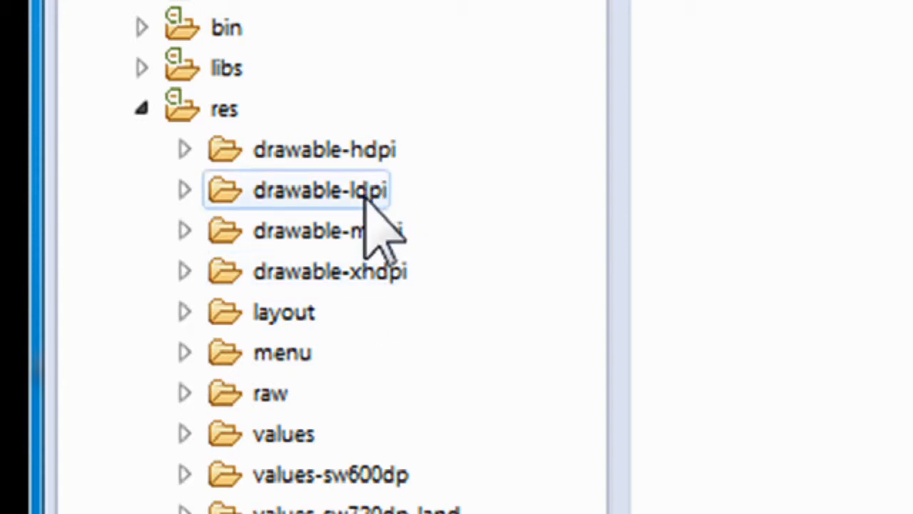
mouse_move(379, 236)
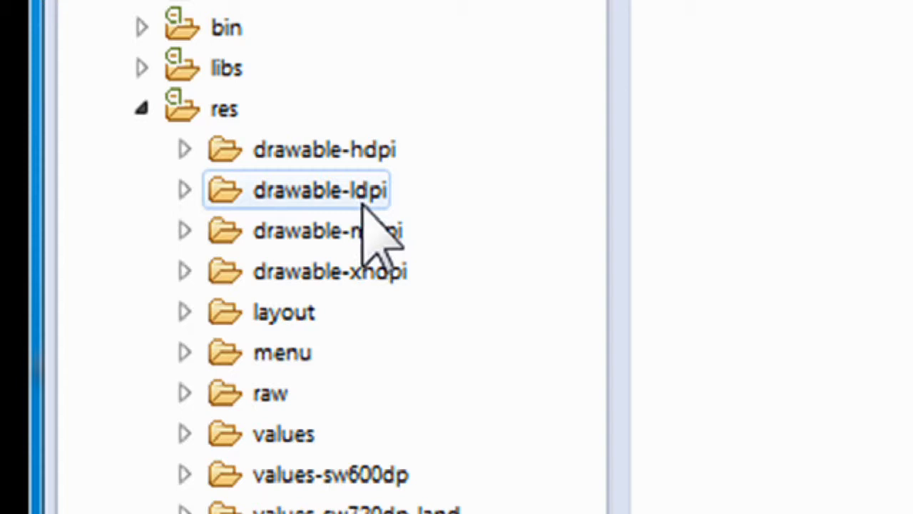
click(328, 231)
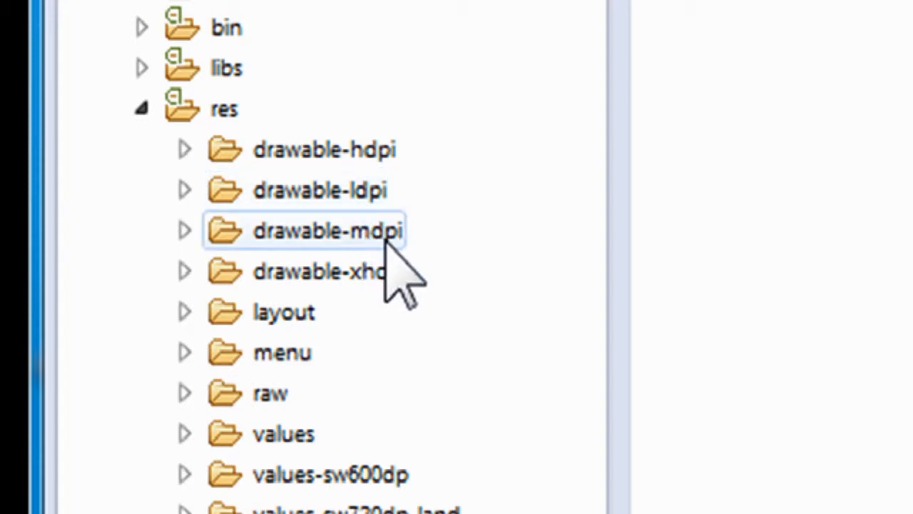
click(324, 149)
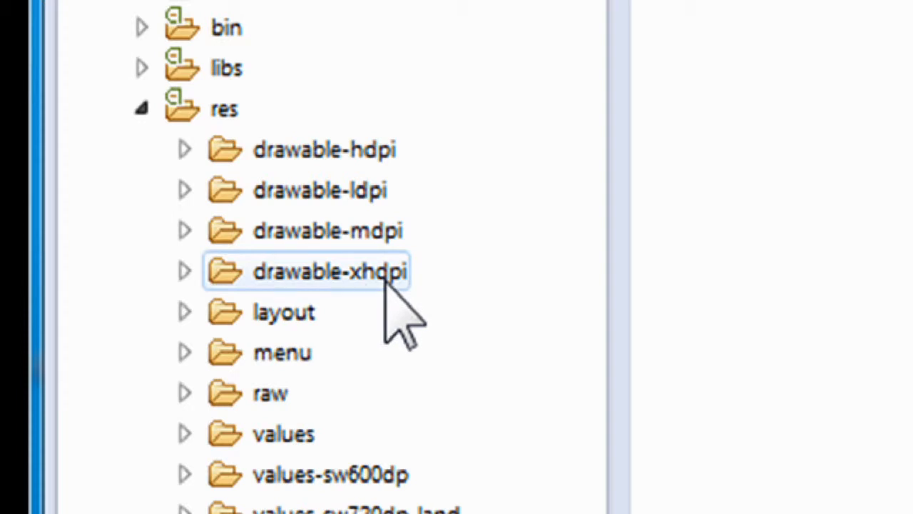
click(320, 190)
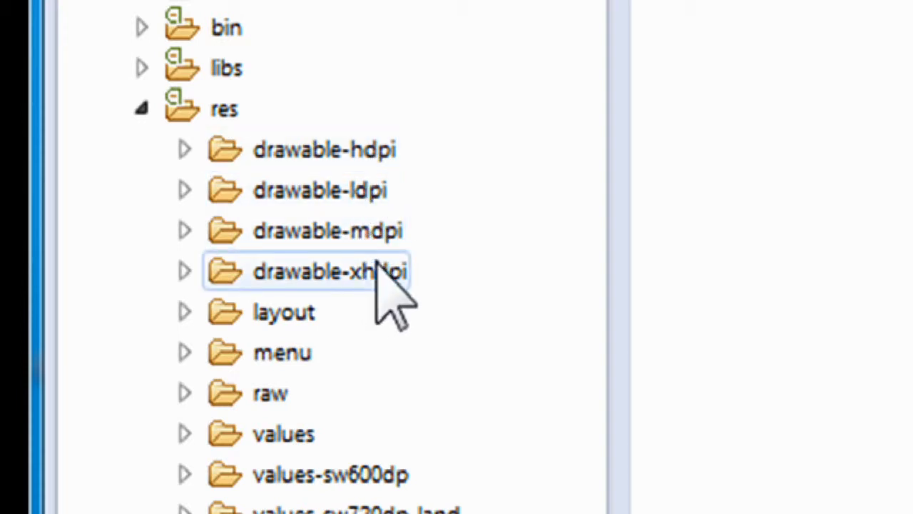
click(324, 150)
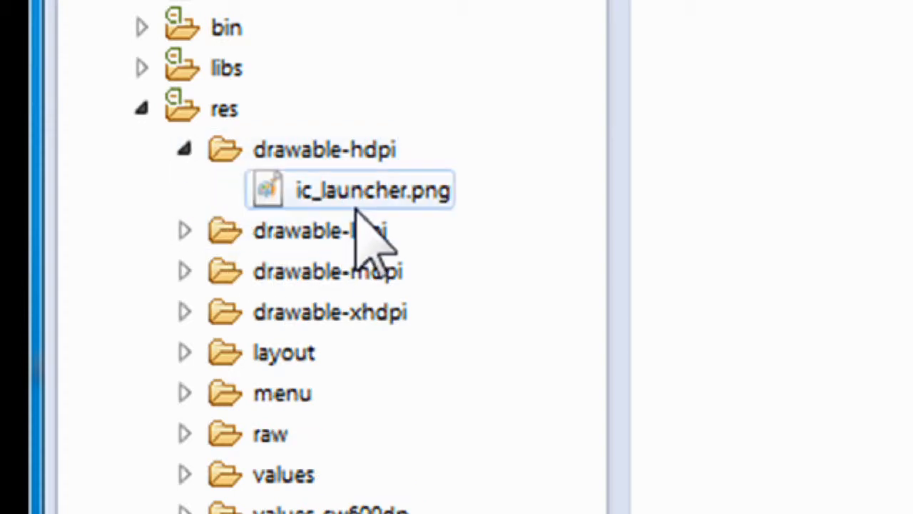
mouse_move(428, 242)
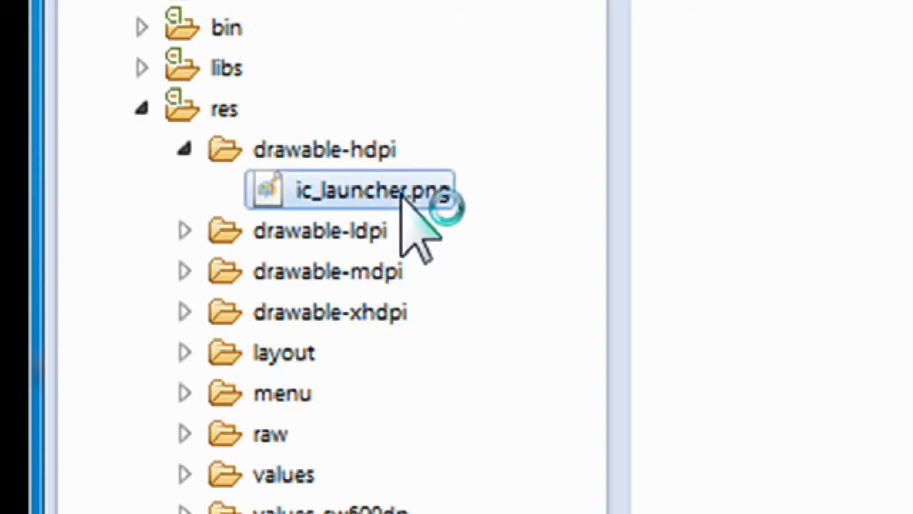
View the hdpi ic_launcher.png in Paint, the default green Android robot
double_click(349, 189)
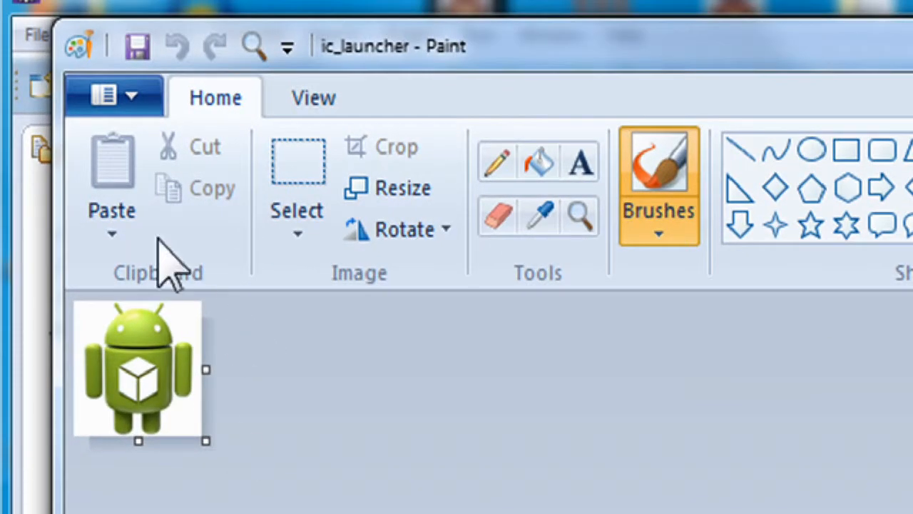
mouse_move(154, 306)
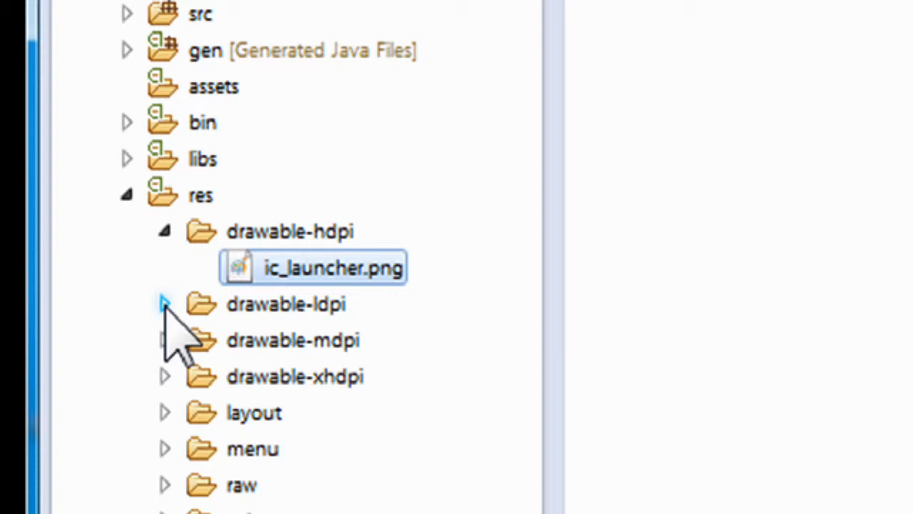
Expand drawable-ldpi, minimise Eclipse and browse the desktop folder of girl_logo_wings icons
click(164, 304)
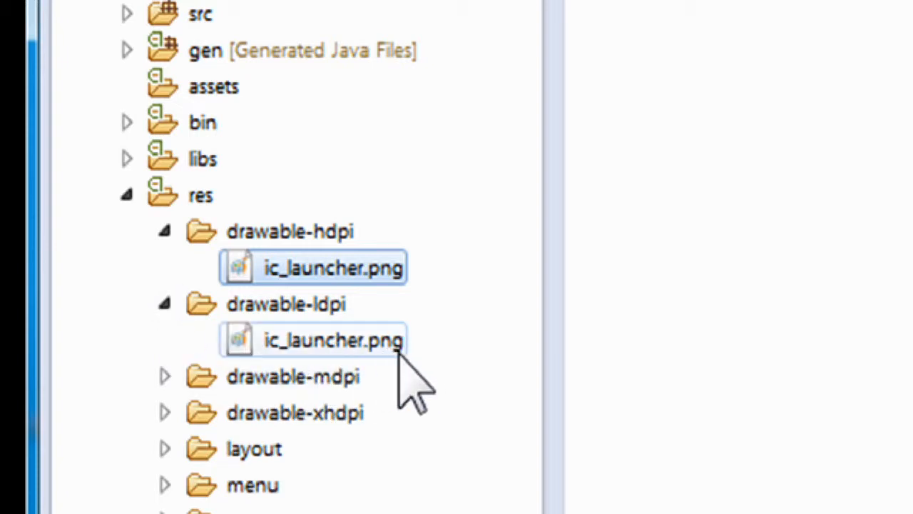
click(333, 267)
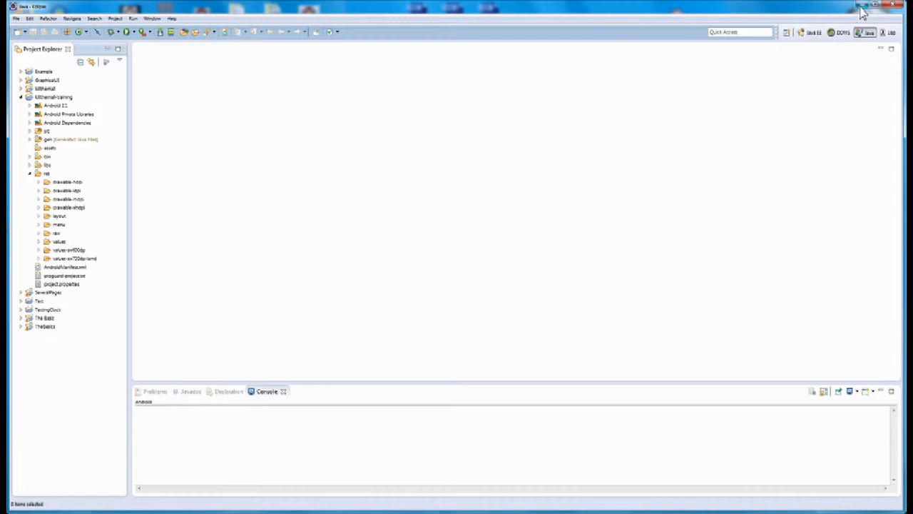
mouse_move(102, 198)
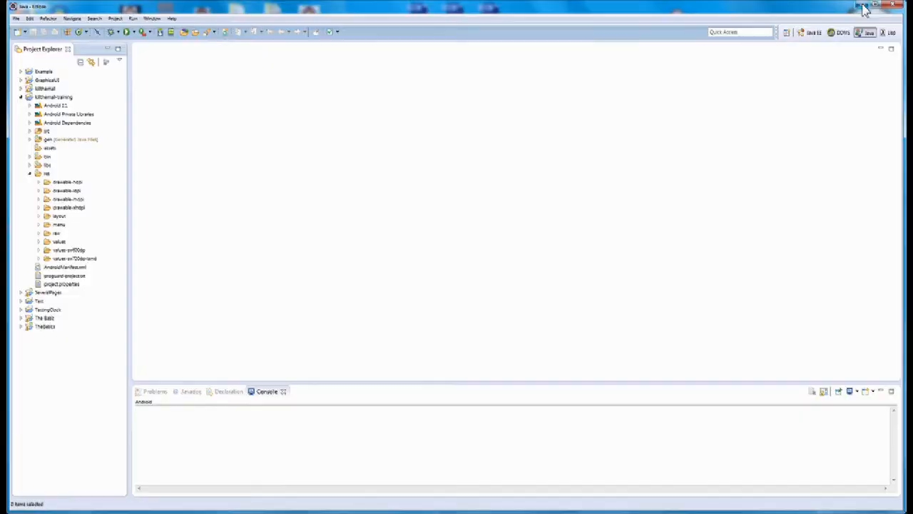
click(863, 5)
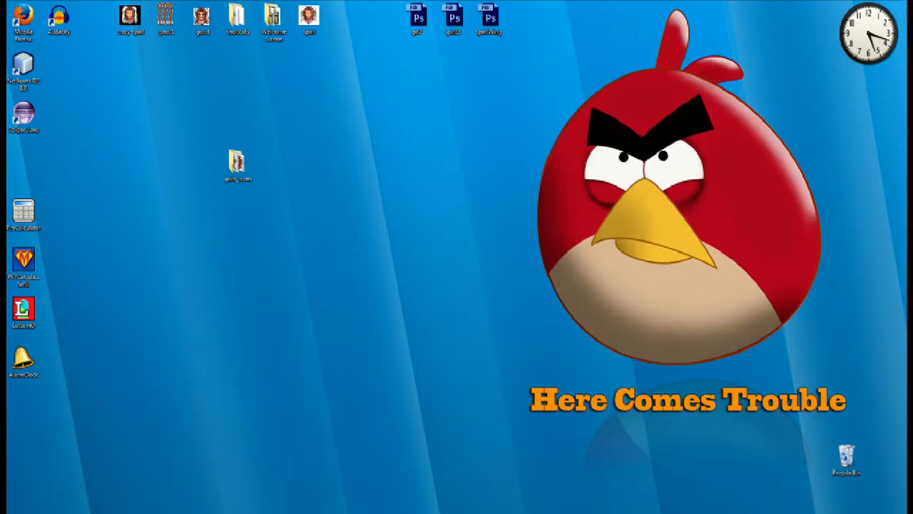
double_click(237, 159)
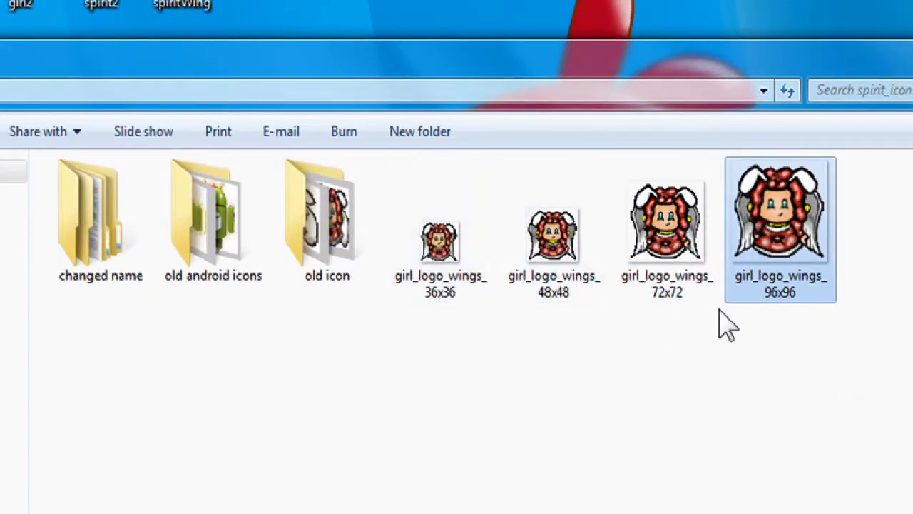
mouse_move(835, 340)
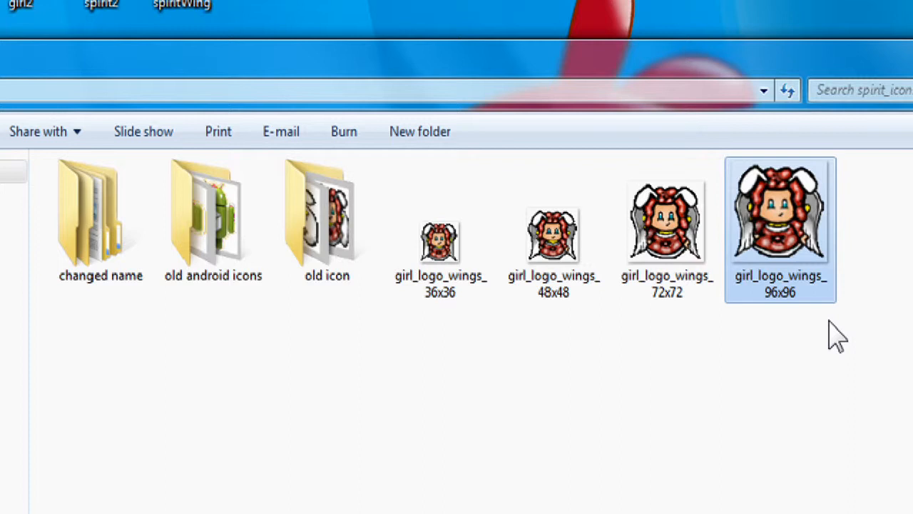
mouse_move(801, 334)
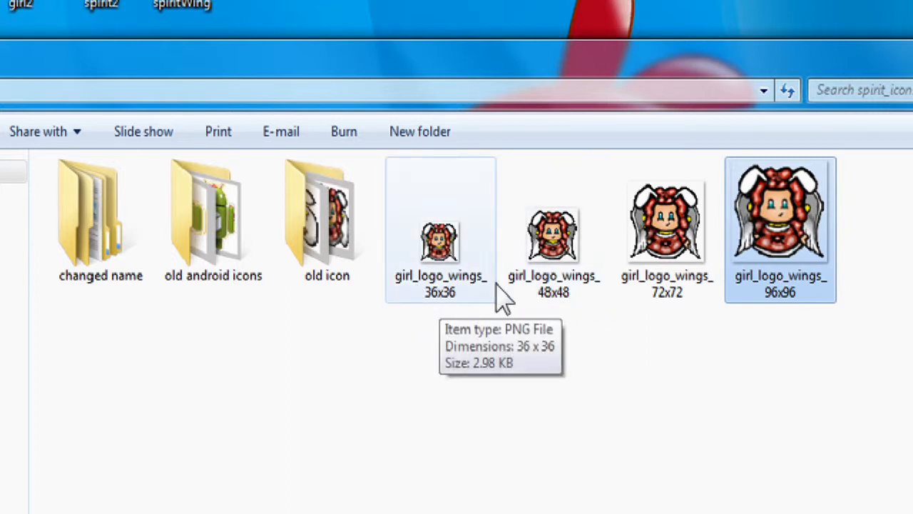
mouse_move(435, 329)
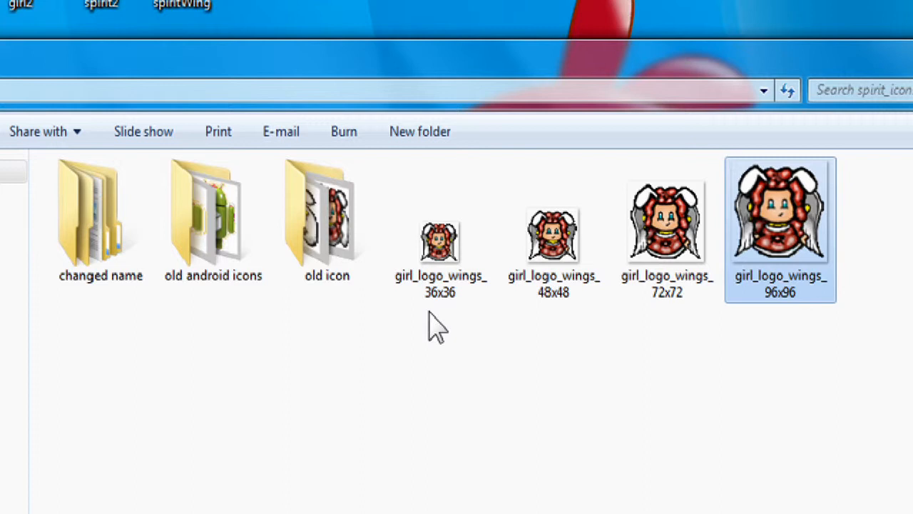
mouse_move(787, 364)
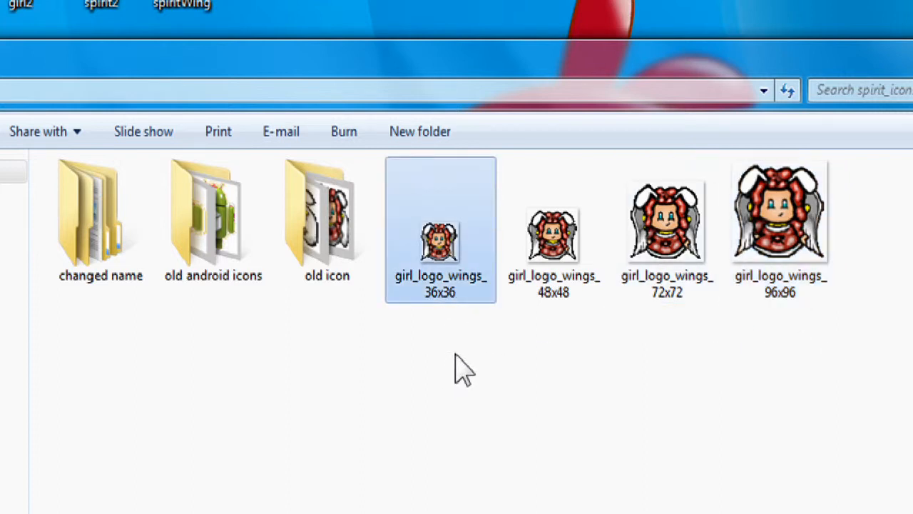
mouse_move(511, 357)
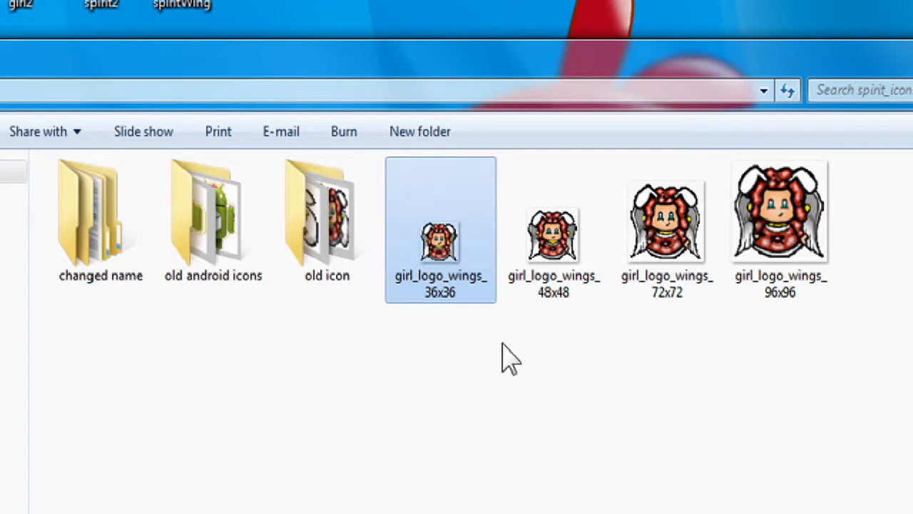
click(553, 235)
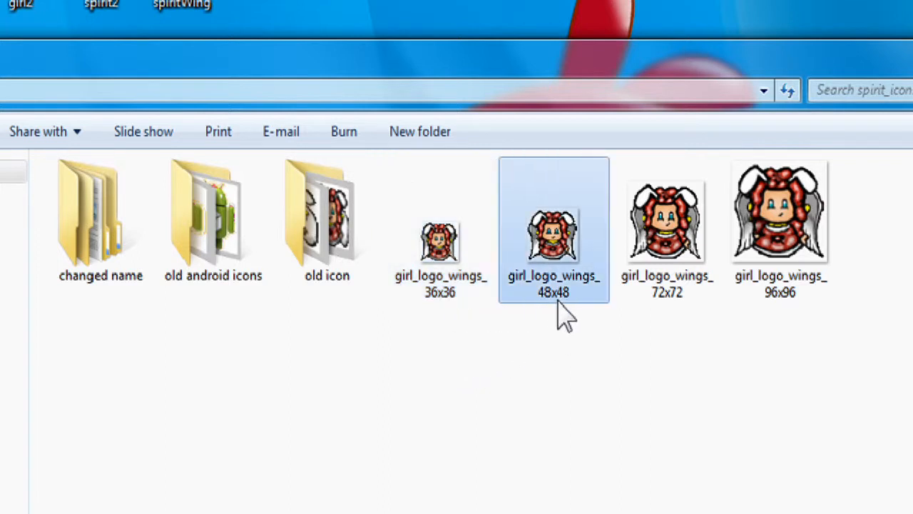
mouse_move(564, 303)
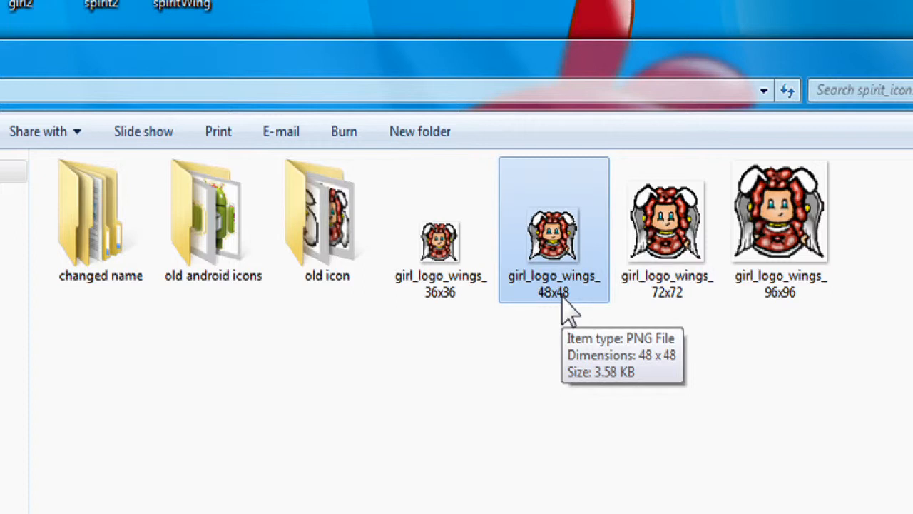
click(667, 222)
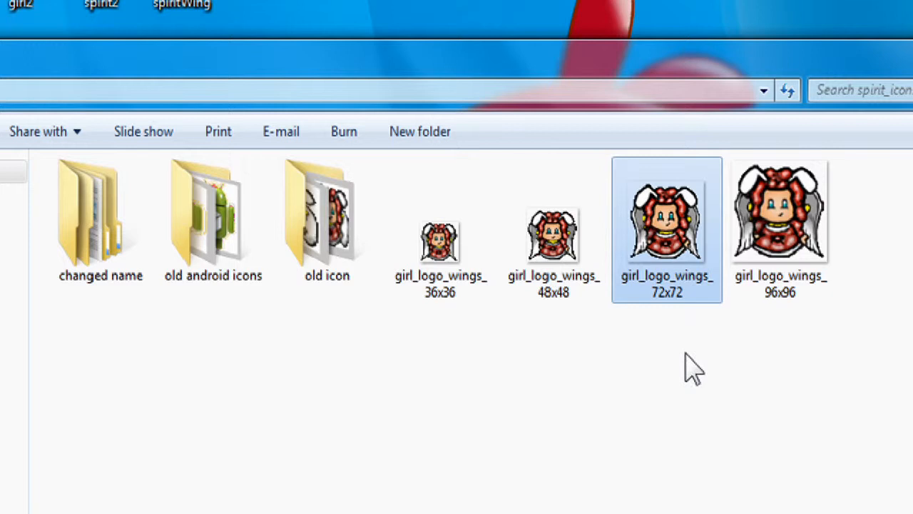
mouse_move(688, 321)
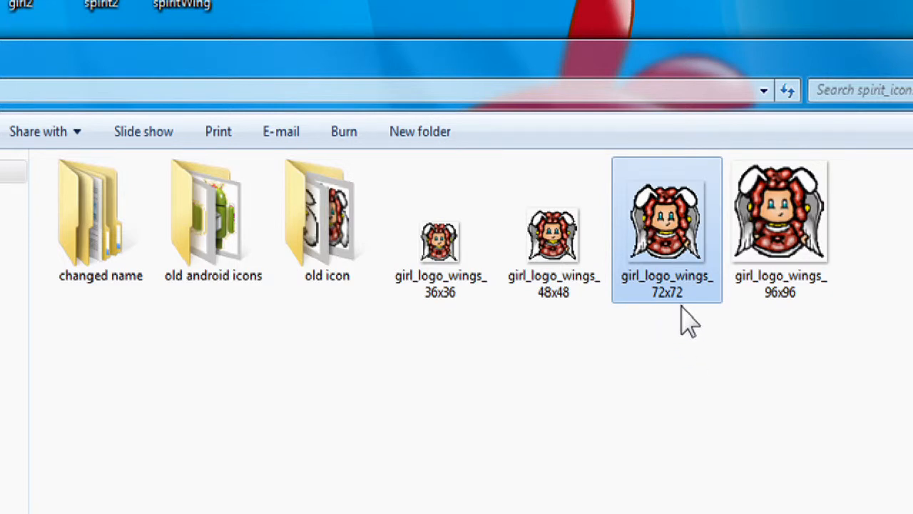
click(780, 214)
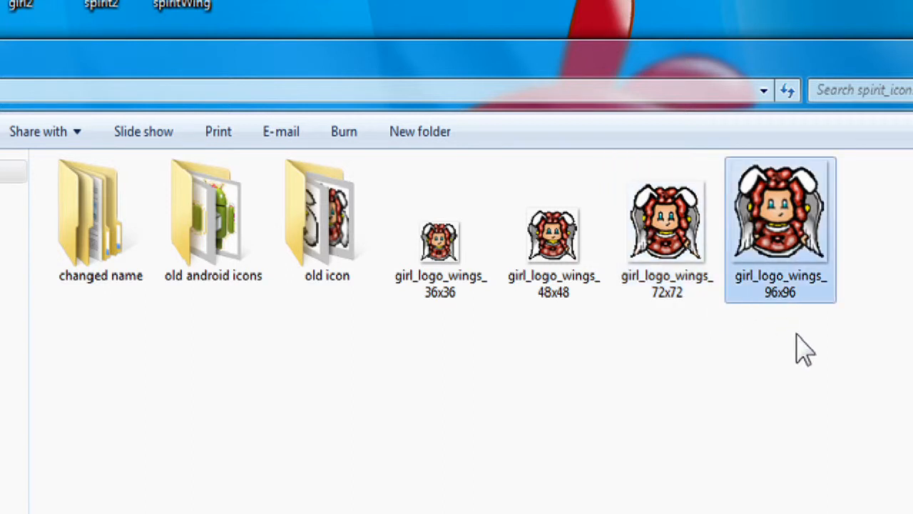
mouse_move(805, 347)
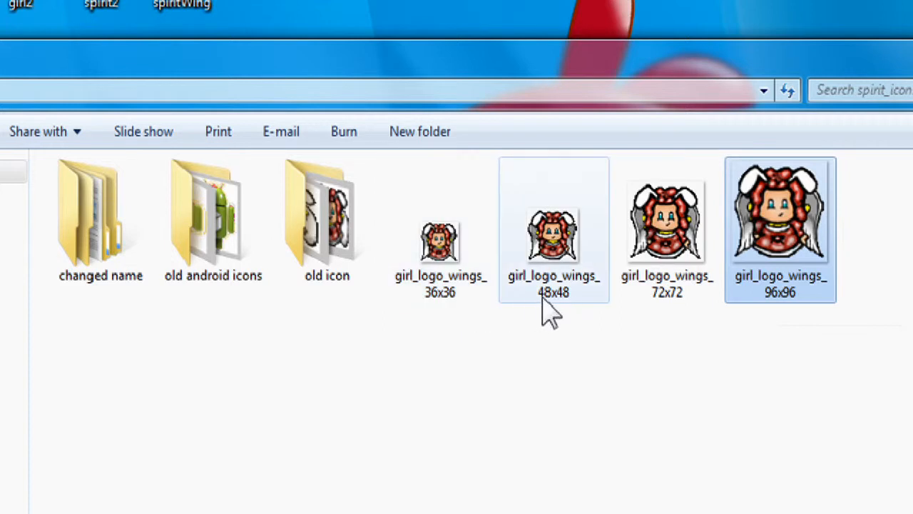
mouse_move(100, 221)
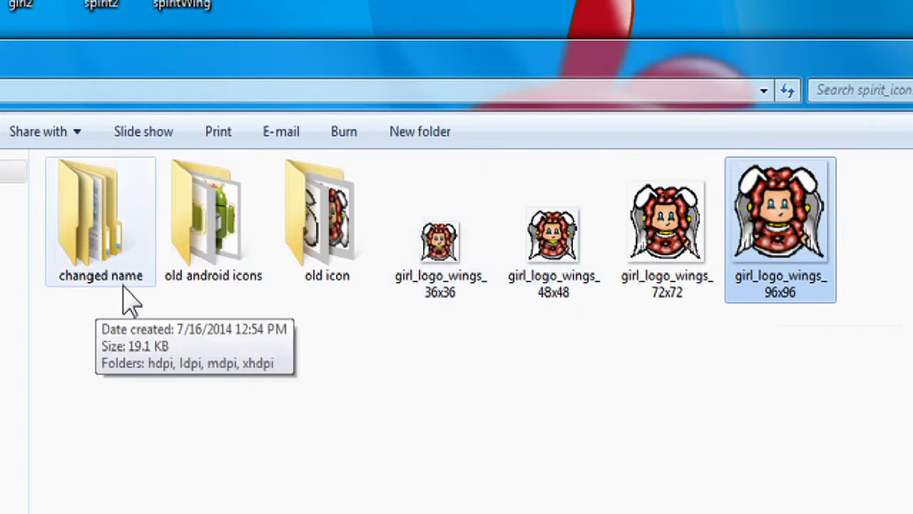
Check the ldpi subfolder of 'changed name' holds the girl ic_launcher, then close the Explorer window
double_click(100, 207)
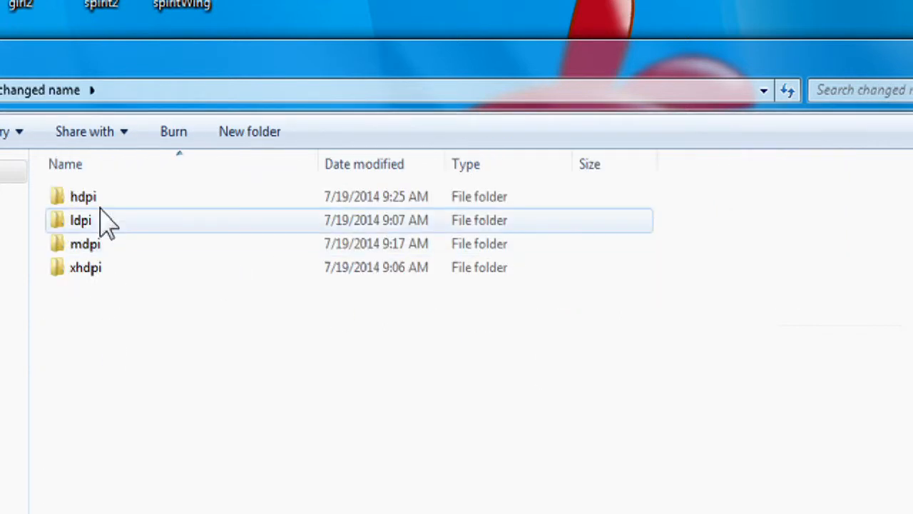
mouse_move(107, 245)
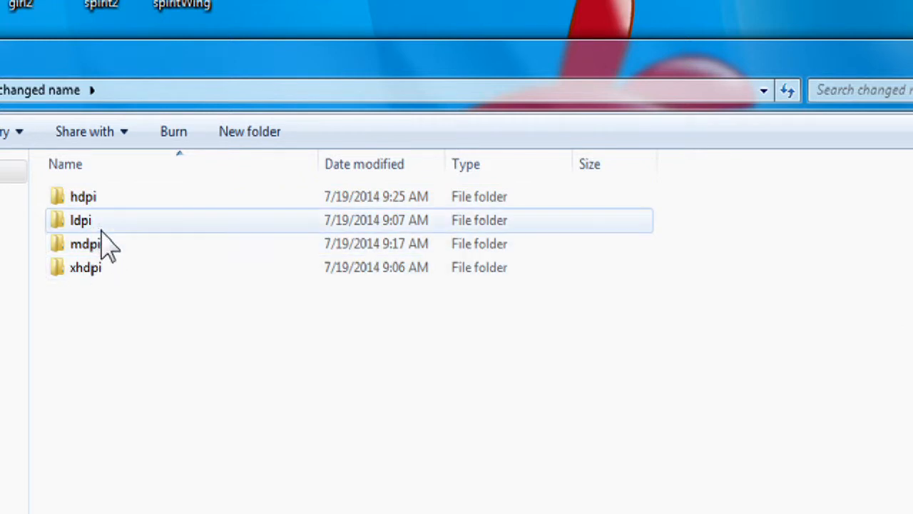
click(80, 219)
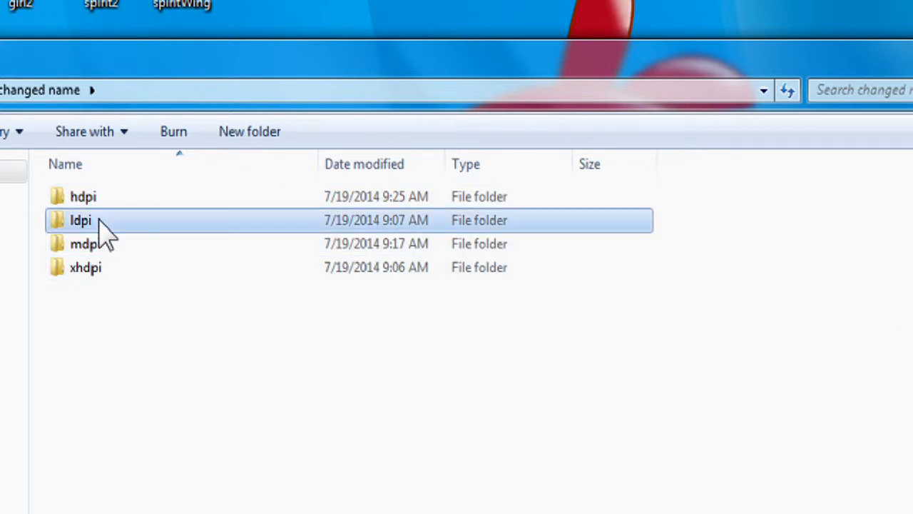
double_click(80, 220)
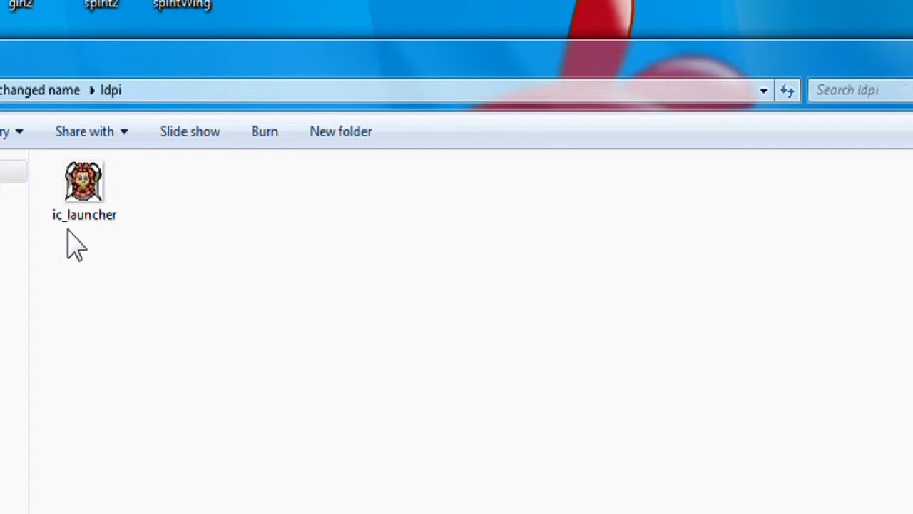
click(85, 188)
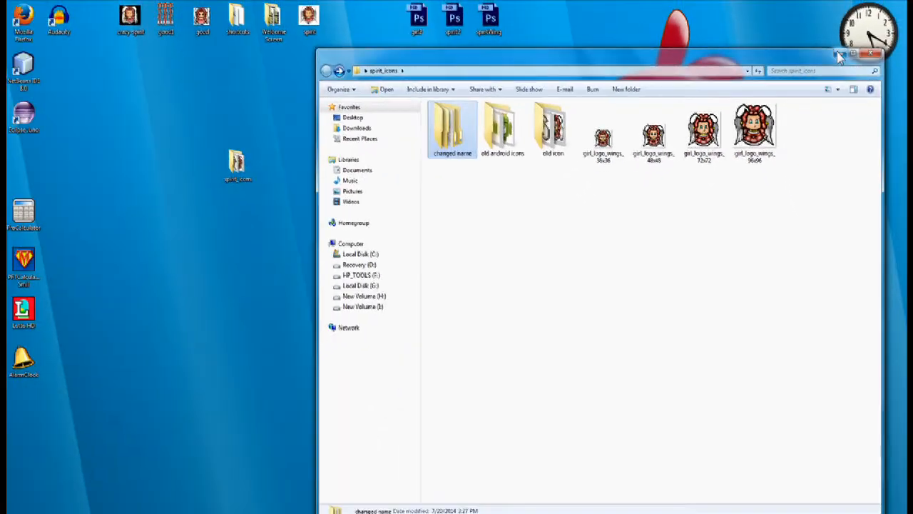
click(871, 54)
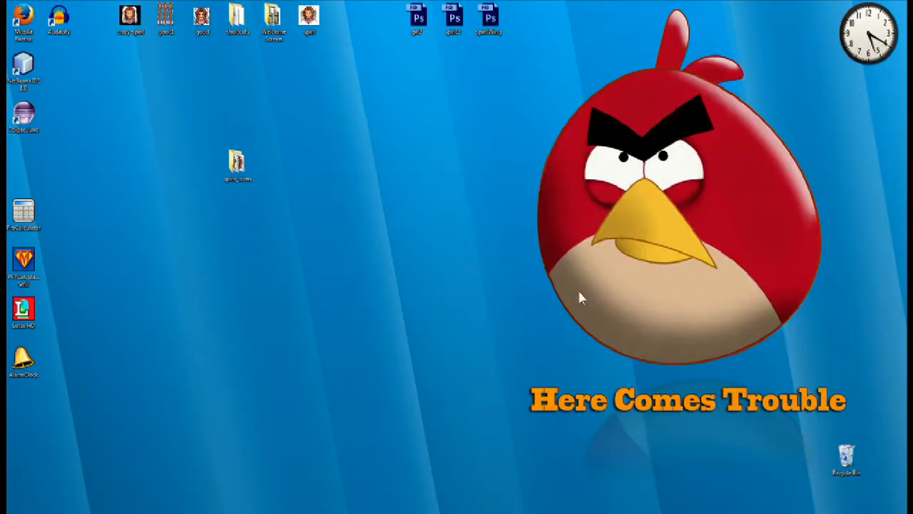
mouse_move(371, 488)
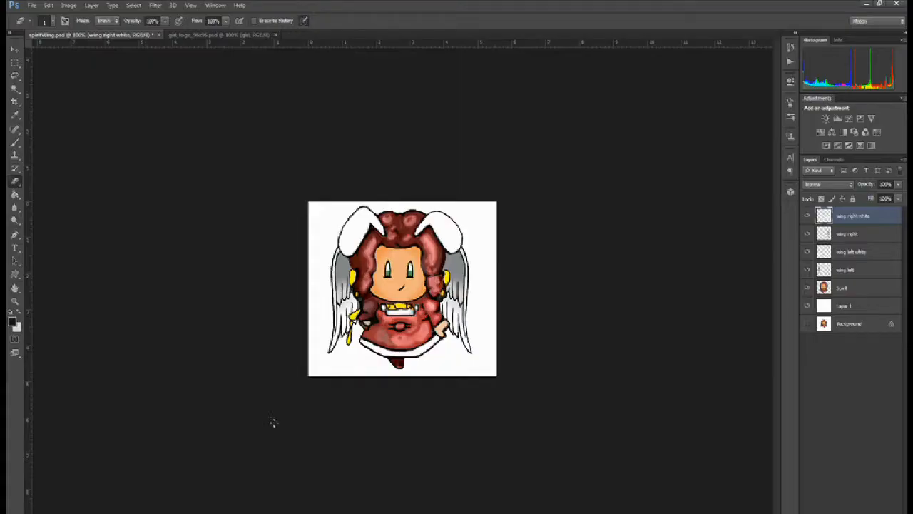
mouse_move(256, 336)
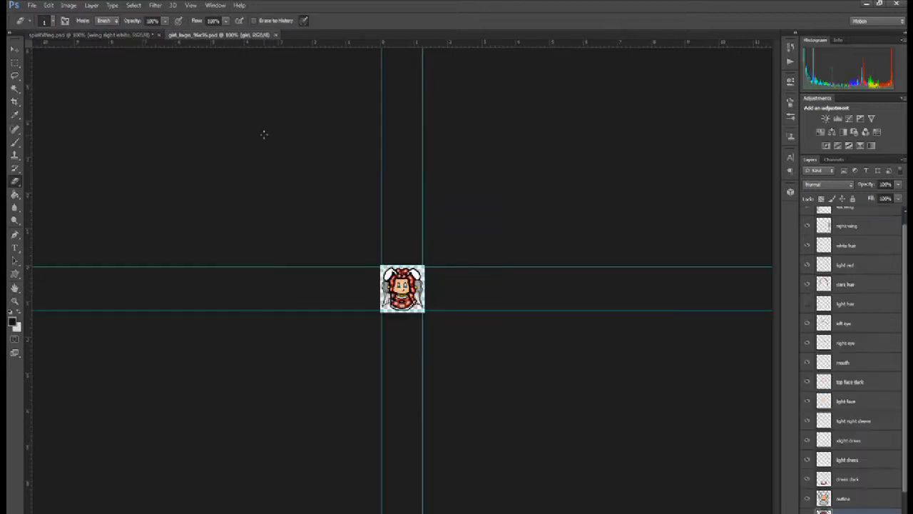
mouse_move(219, 116)
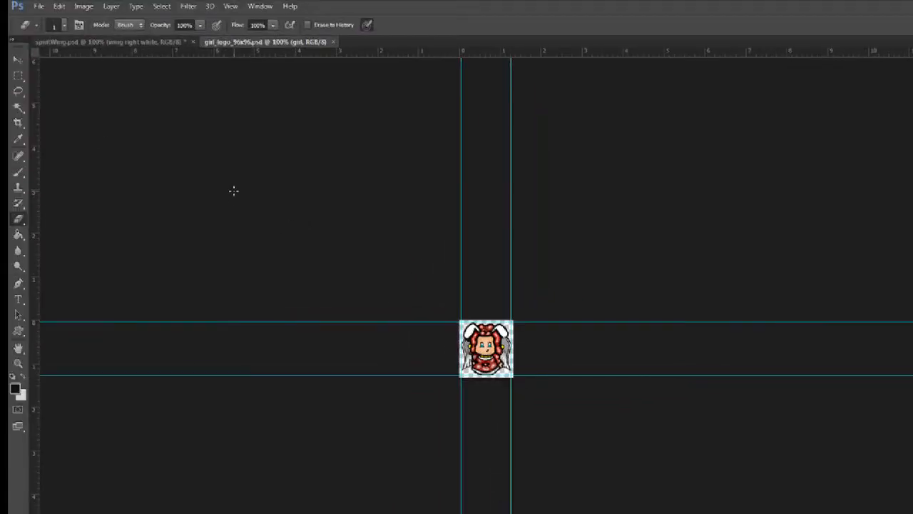
Review the icon's Save for Web PNG-8 transparency settings, cancel, and minimise Photoshop
click(38, 6)
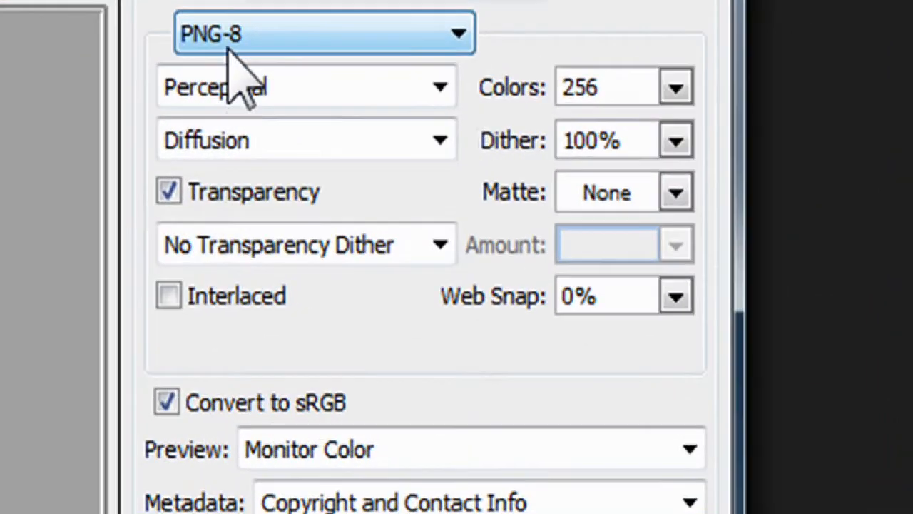
mouse_move(388, 235)
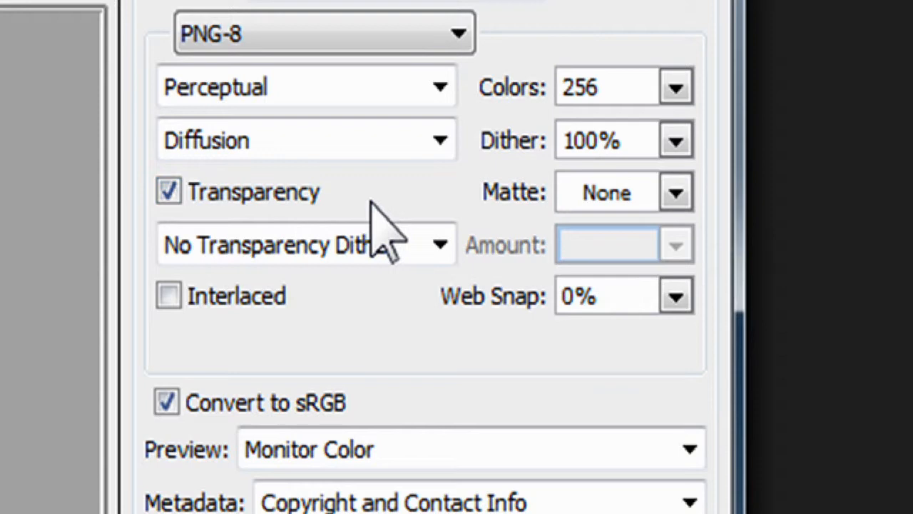
mouse_move(545, 254)
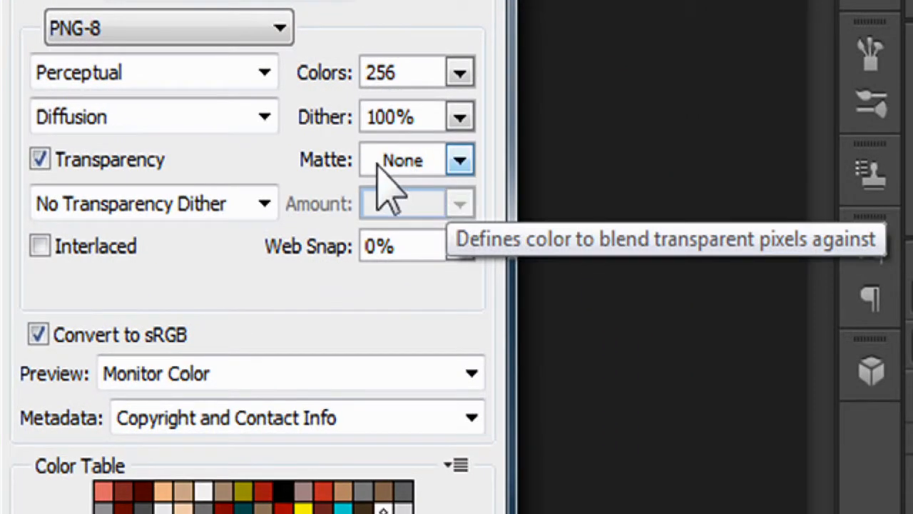
mouse_move(326, 185)
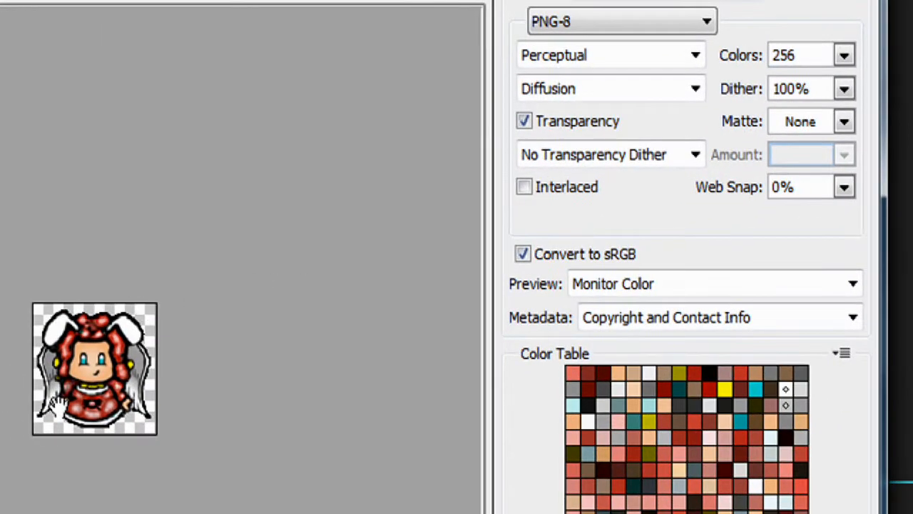
mouse_move(269, 325)
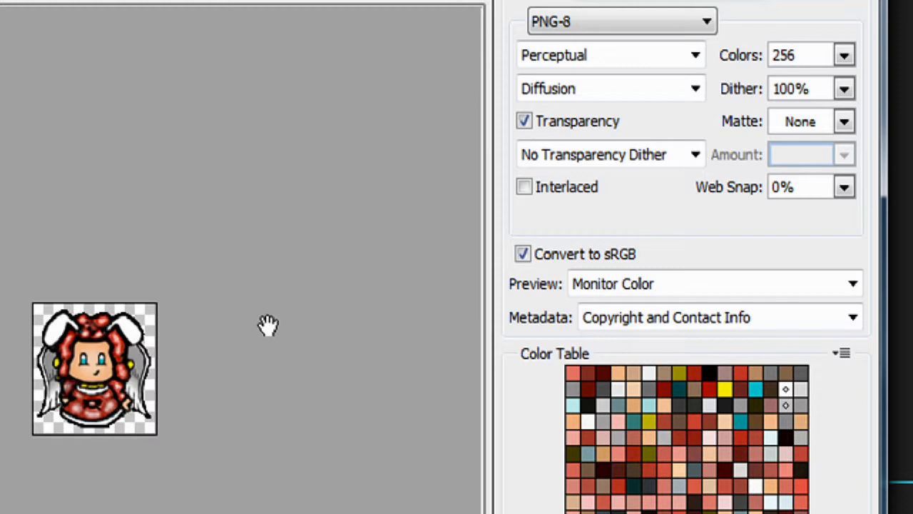
mouse_move(788, 159)
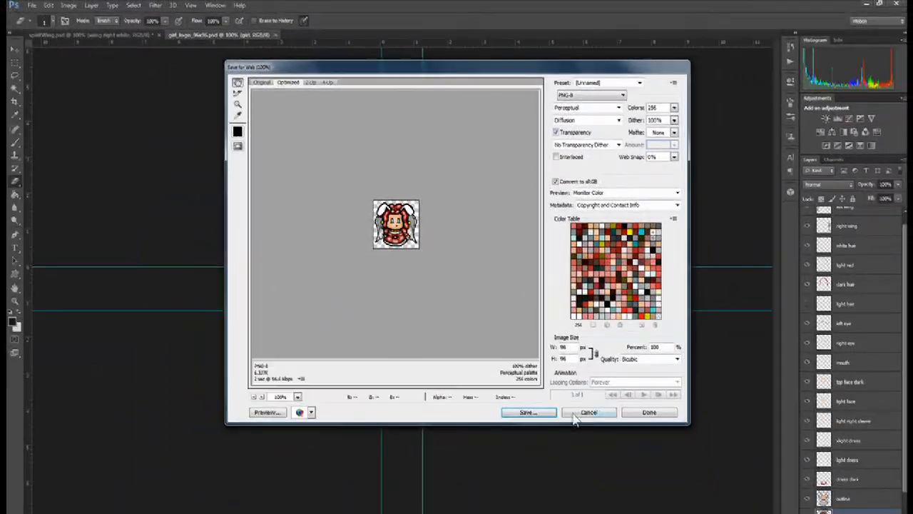
click(588, 412)
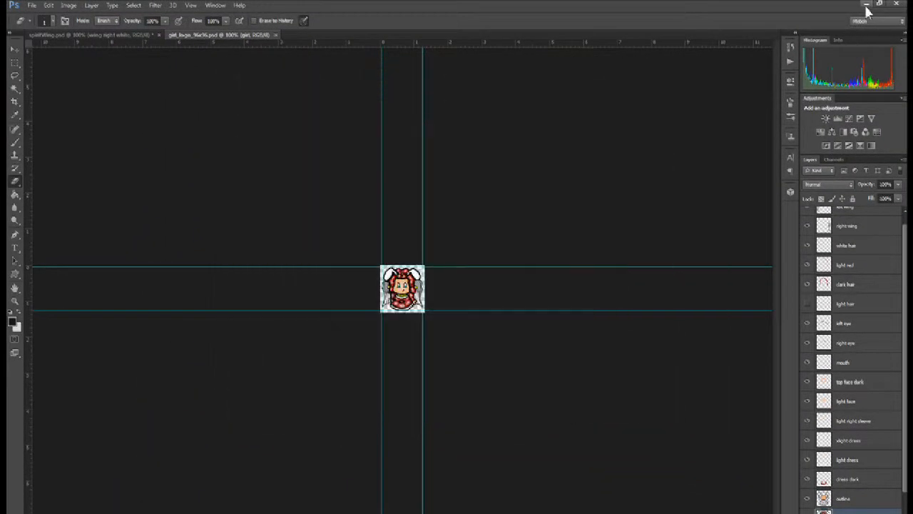
click(866, 4)
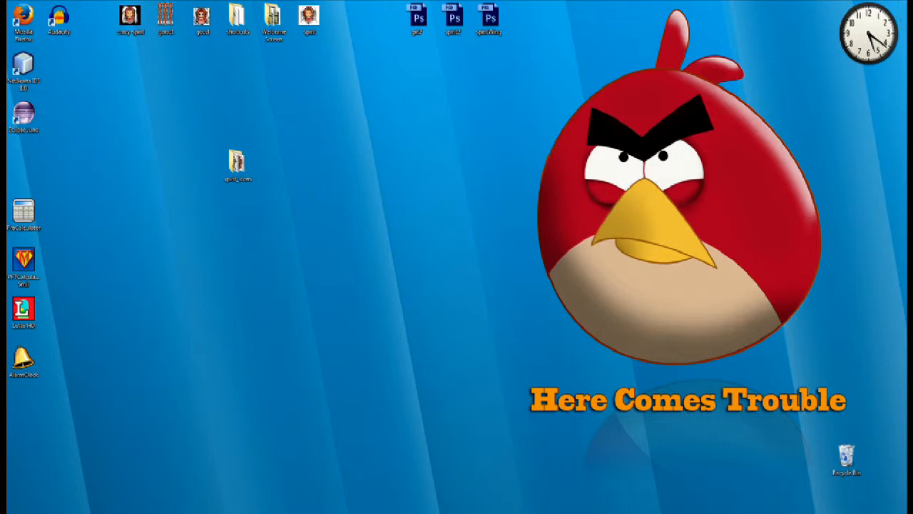
View the girl-with-wings picture from the desktop in Windows Photo Viewer
double_click(131, 14)
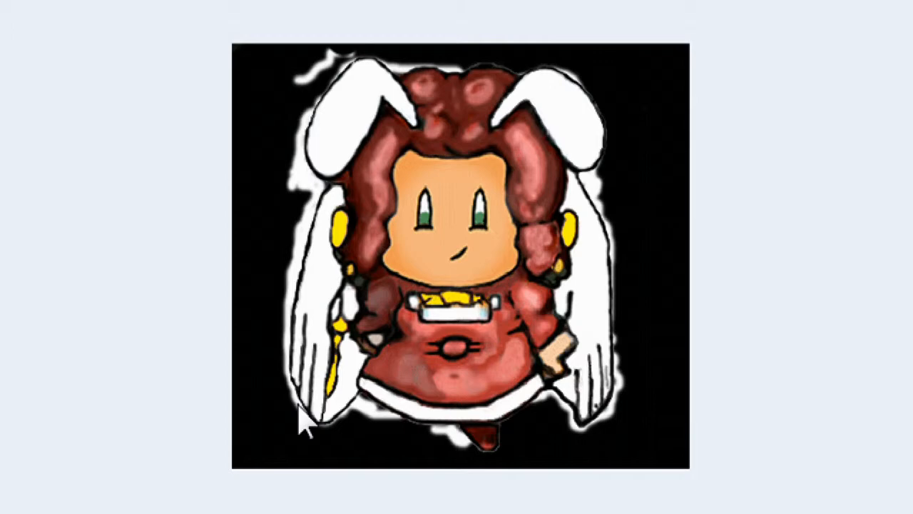
mouse_move(255, 128)
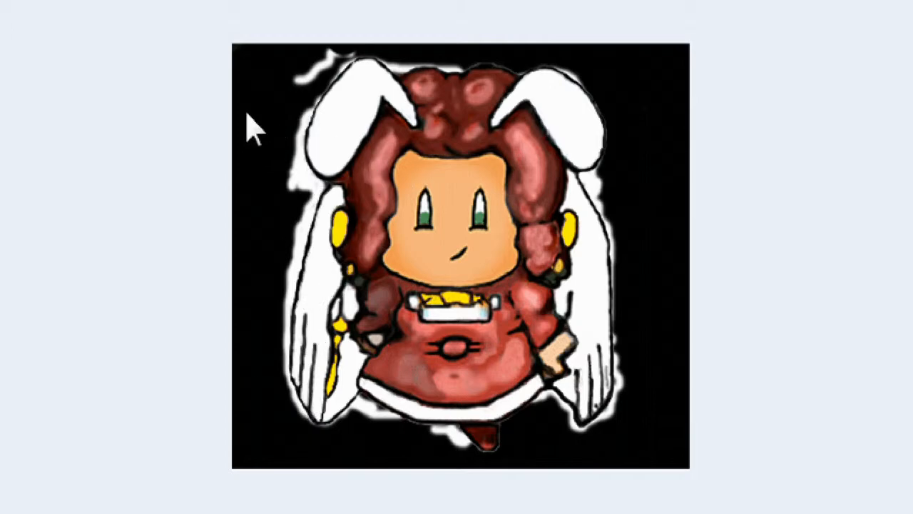
mouse_move(336, 93)
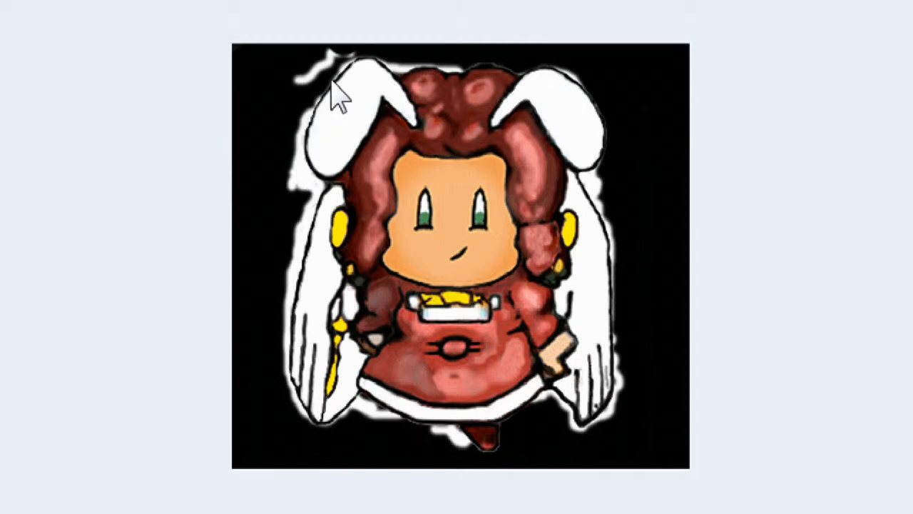
mouse_move(374, 439)
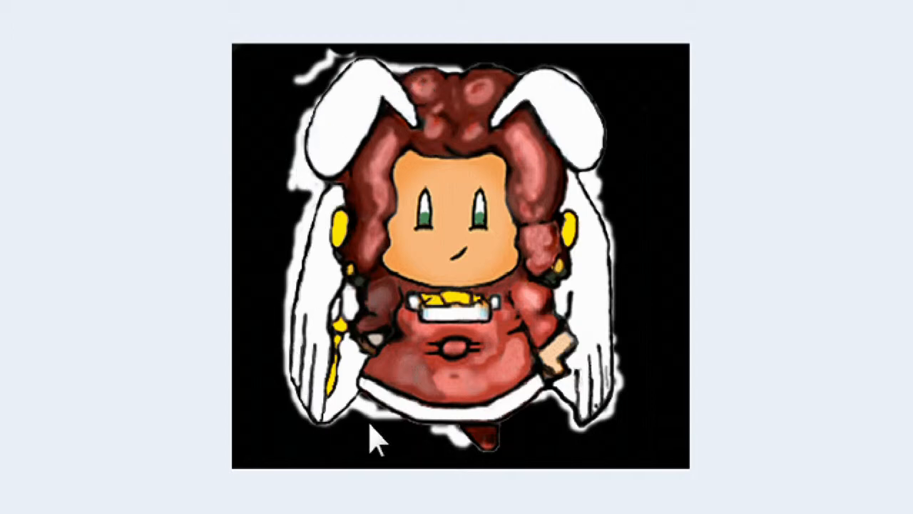
mouse_move(303, 174)
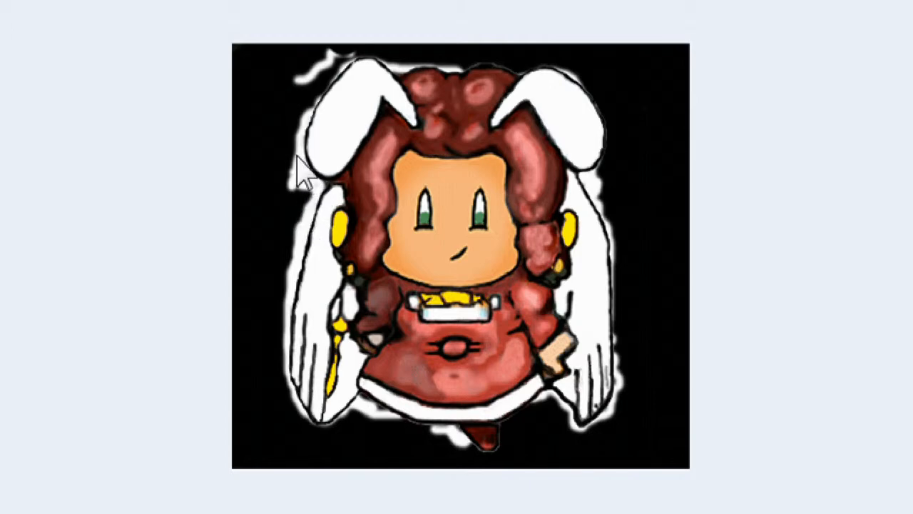
mouse_move(531, 86)
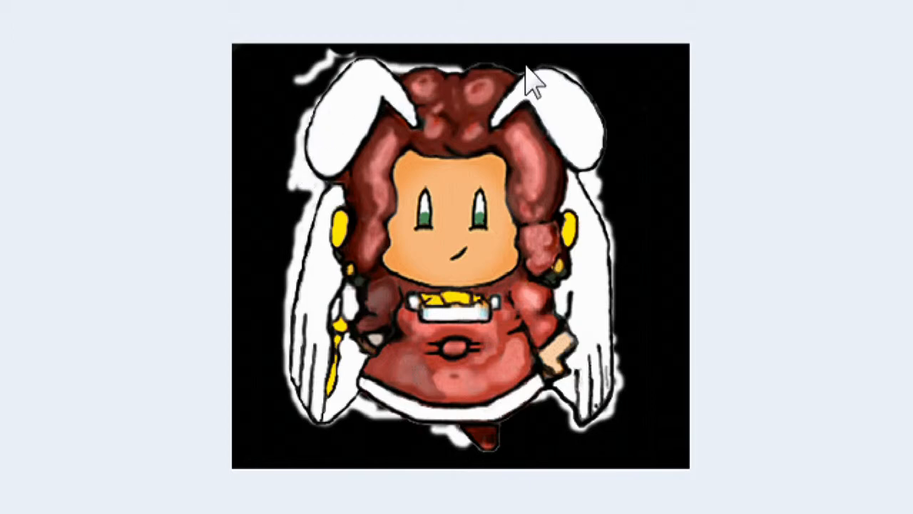
mouse_move(667, 295)
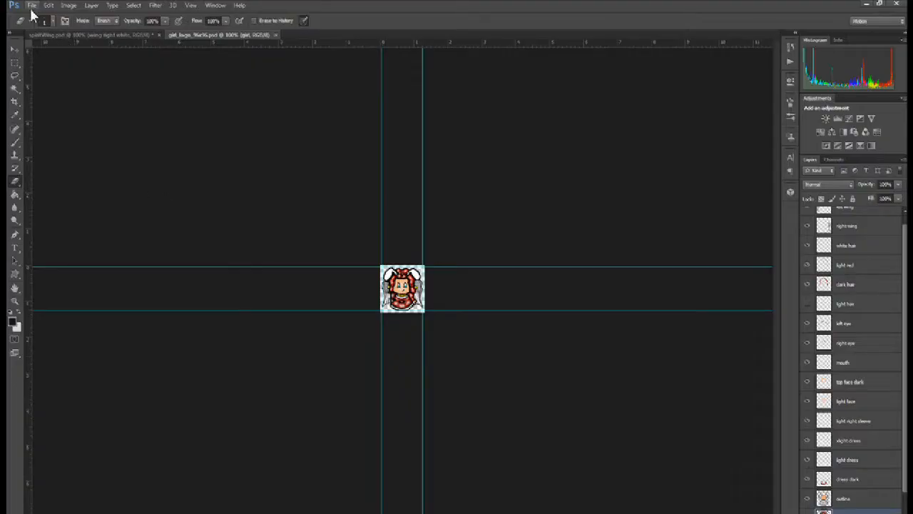
In Save for Web, try a black matte then settle on PNG-8 with Transparency and Matte None
click(31, 6)
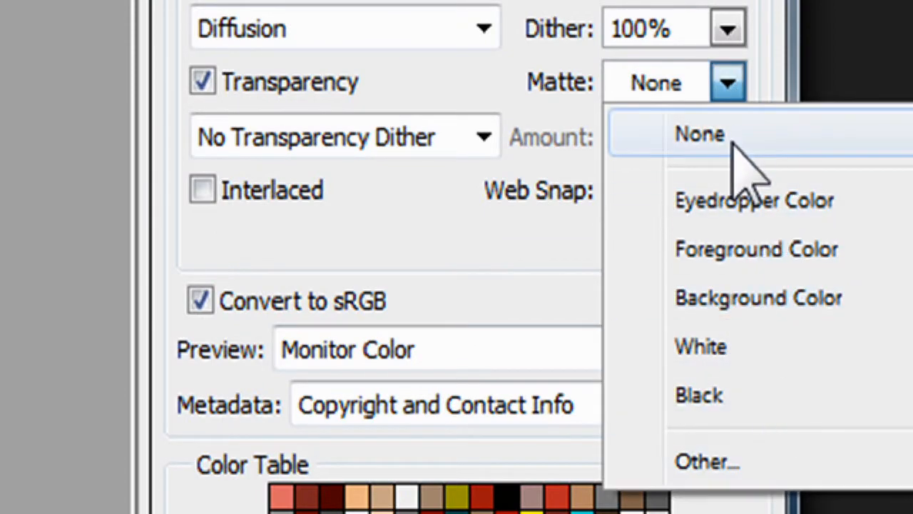
click(699, 134)
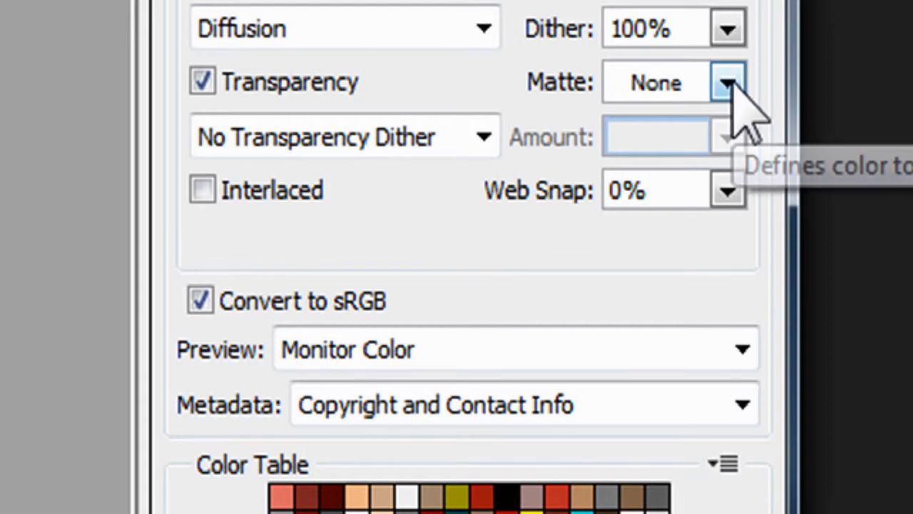
click(728, 81)
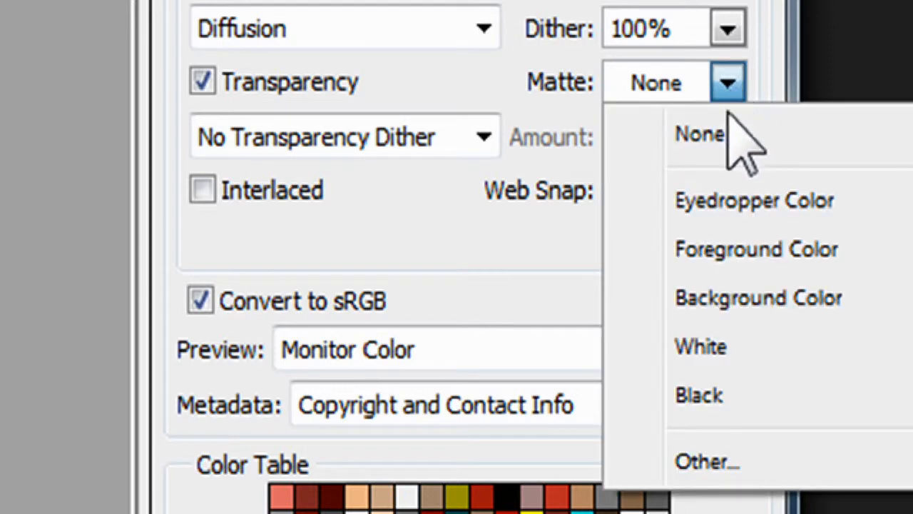
mouse_move(713, 348)
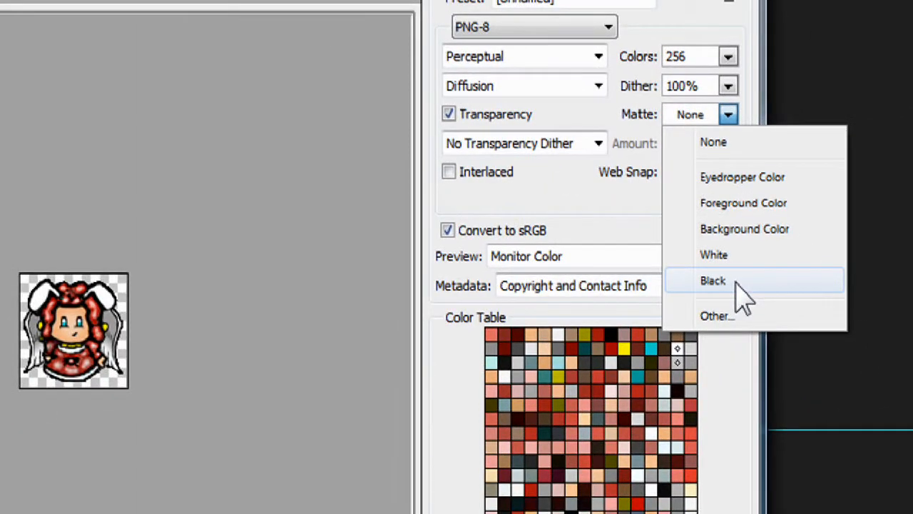
click(713, 280)
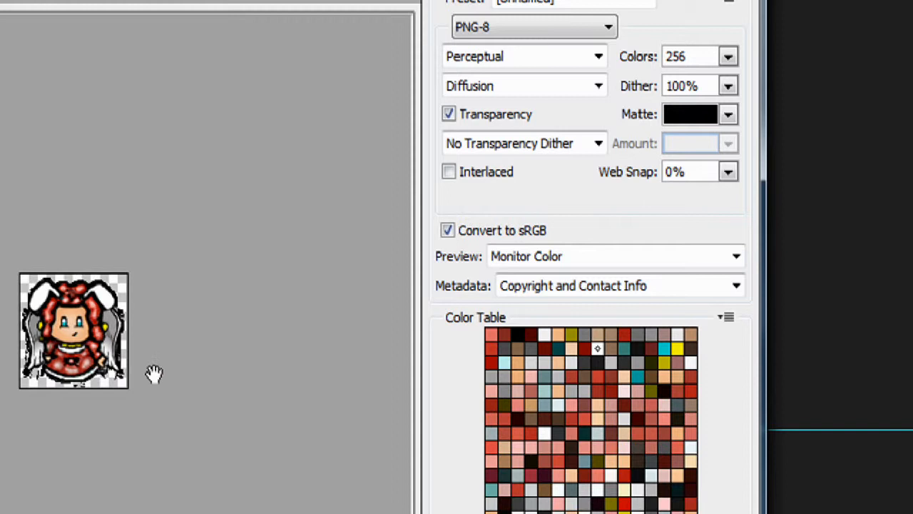
mouse_move(184, 304)
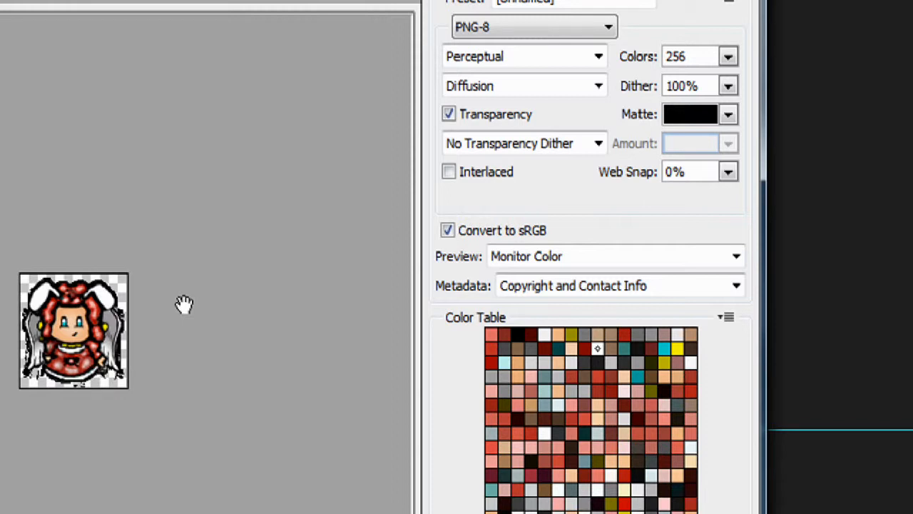
mouse_move(728, 114)
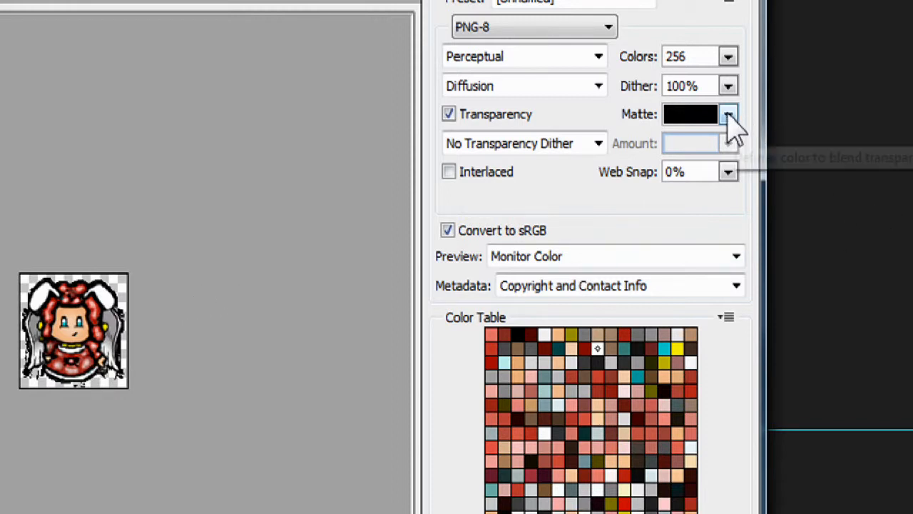
click(728, 114)
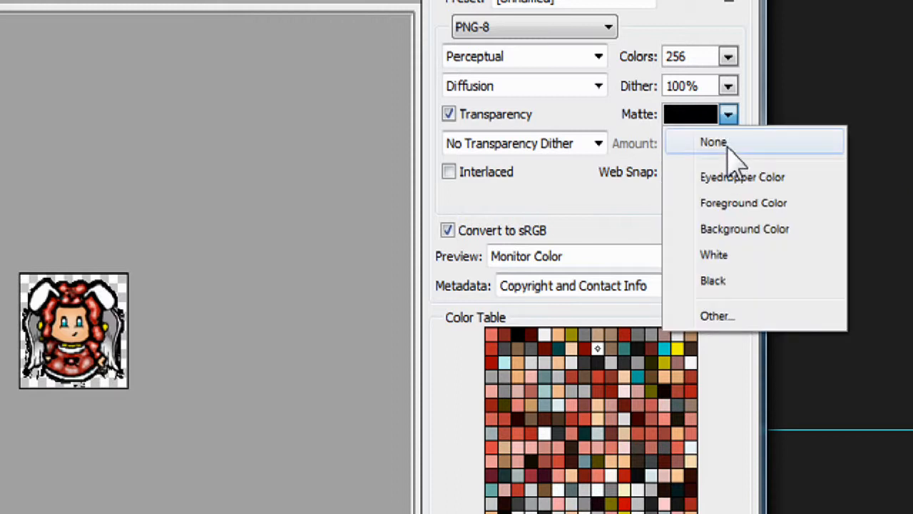
click(713, 141)
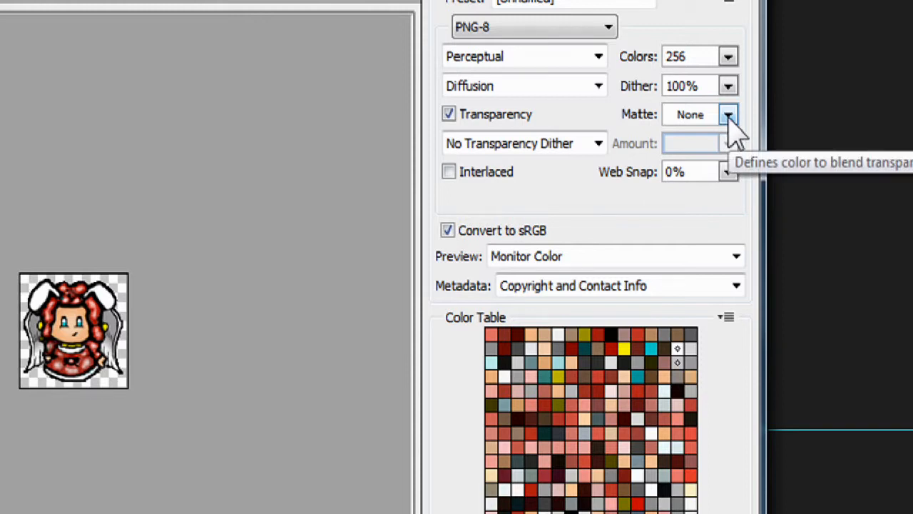
mouse_move(717, 159)
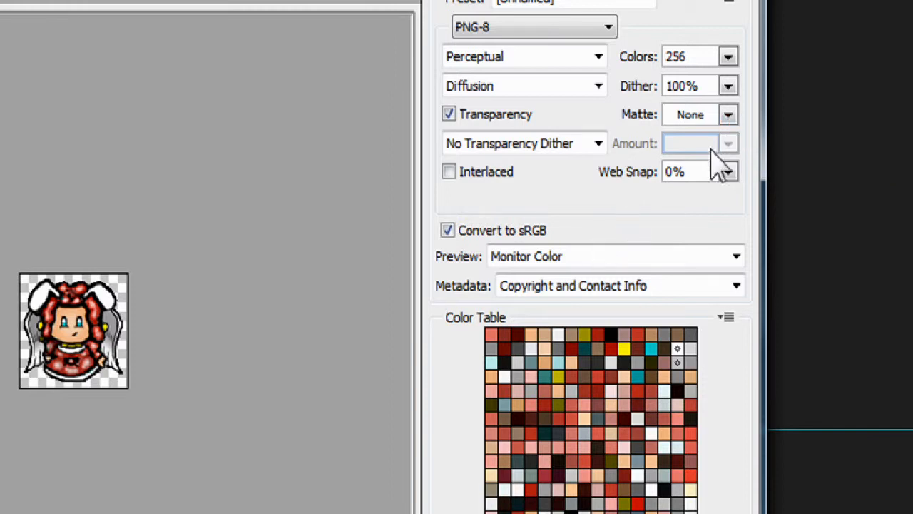
click(728, 114)
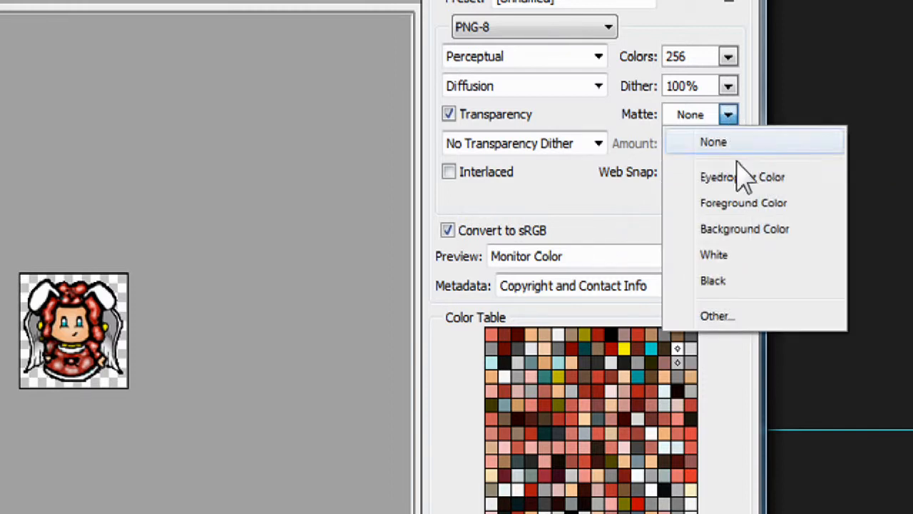
mouse_move(727, 254)
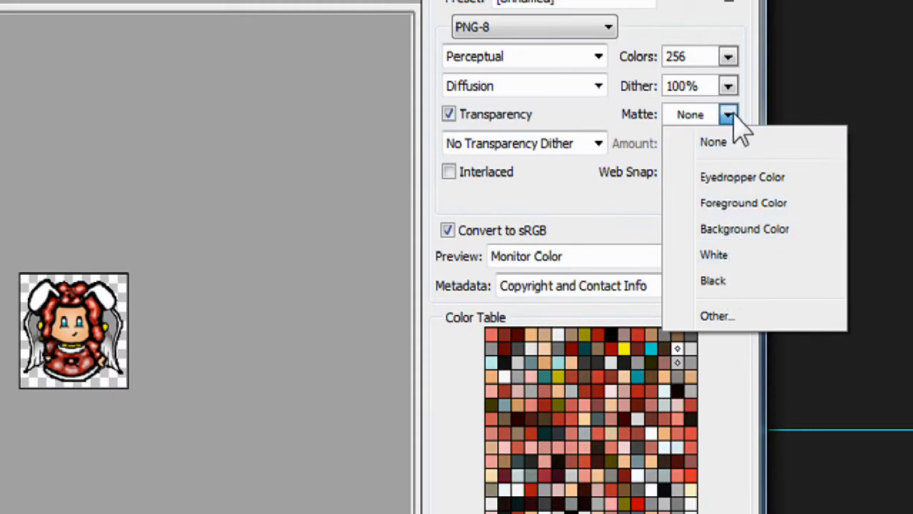
click(727, 114)
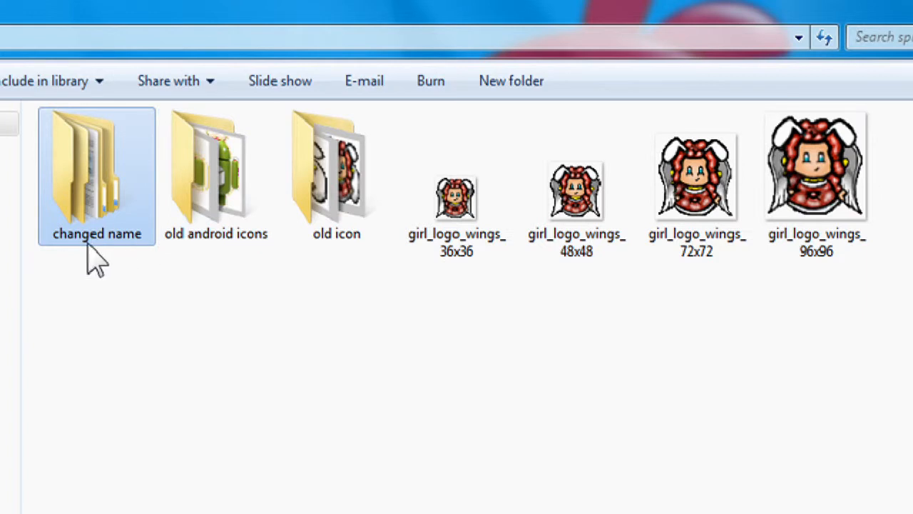
Browse into the 'changed name' folder and select its ldpi subfolder
double_click(97, 164)
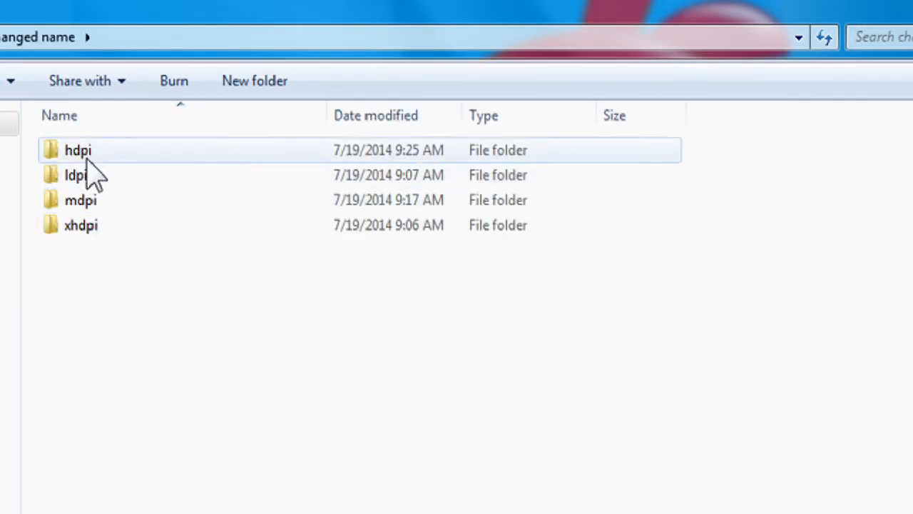
click(75, 174)
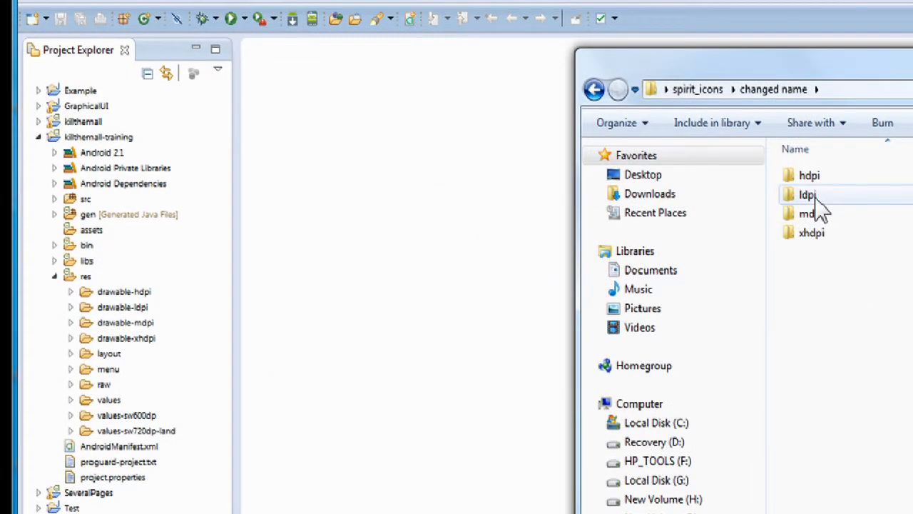
Copy the ldpi girl ic_launcher and paste it over drawable-ldpi's existing ic_launcher.png, confirming overwrite
double_click(807, 194)
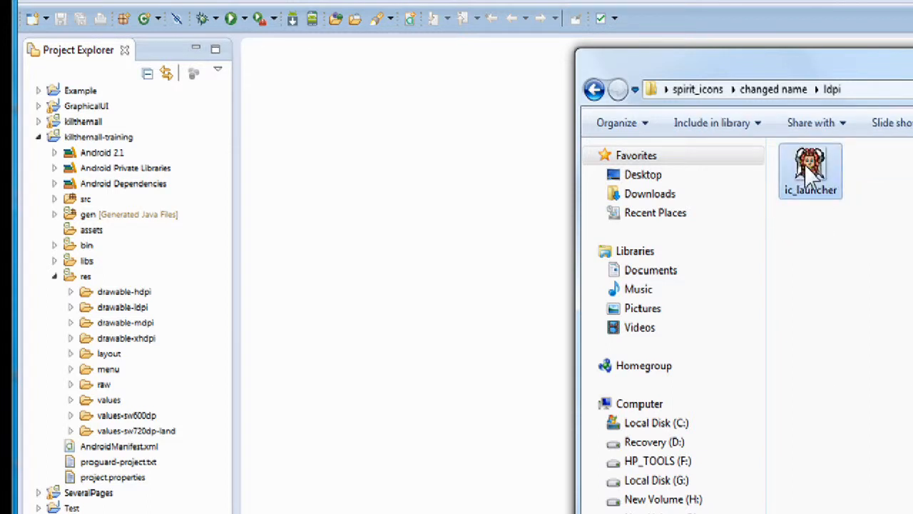
right_click(810, 170)
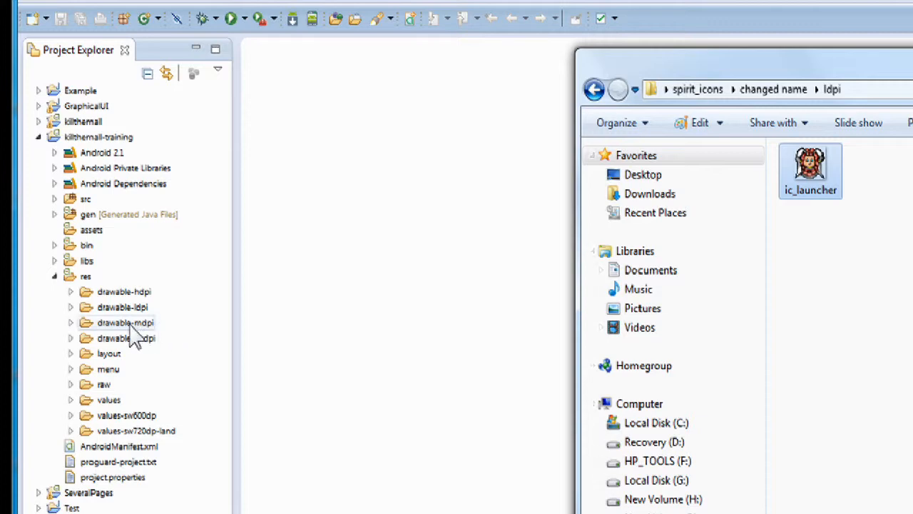
click(123, 307)
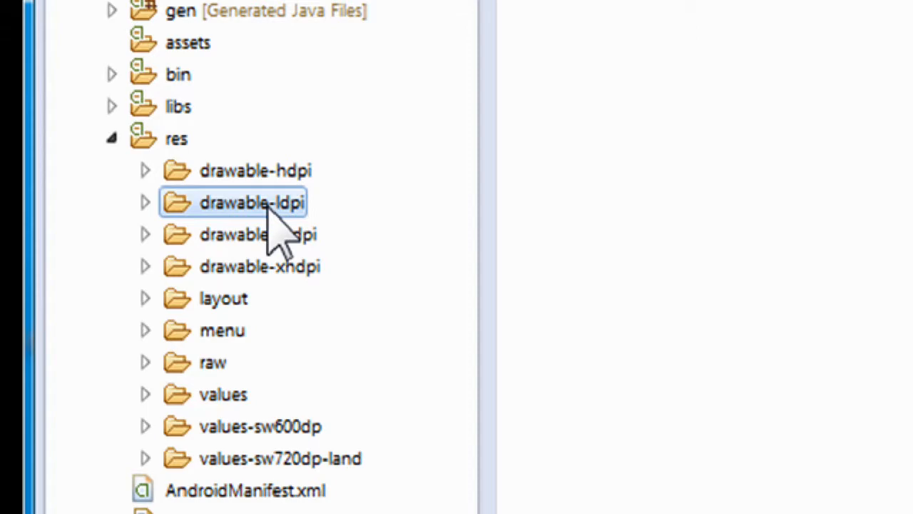
right_click(251, 203)
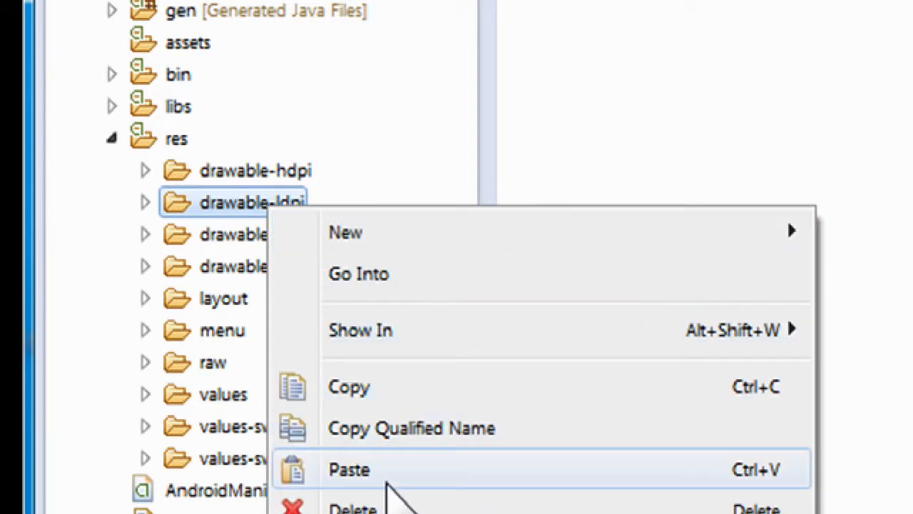
click(348, 470)
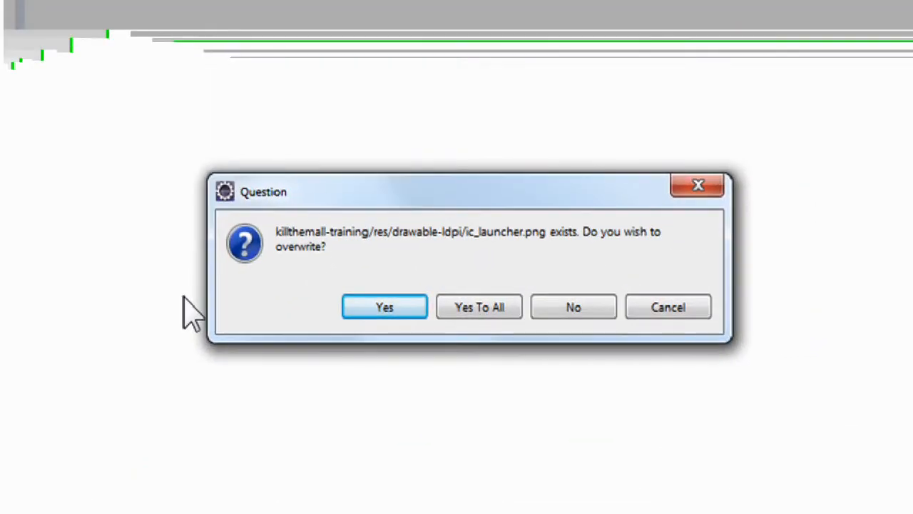
mouse_move(378, 235)
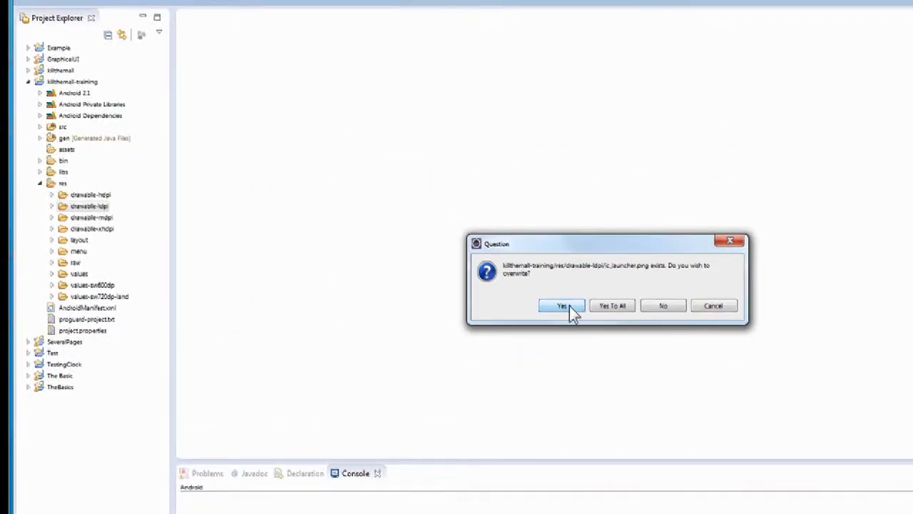
click(562, 306)
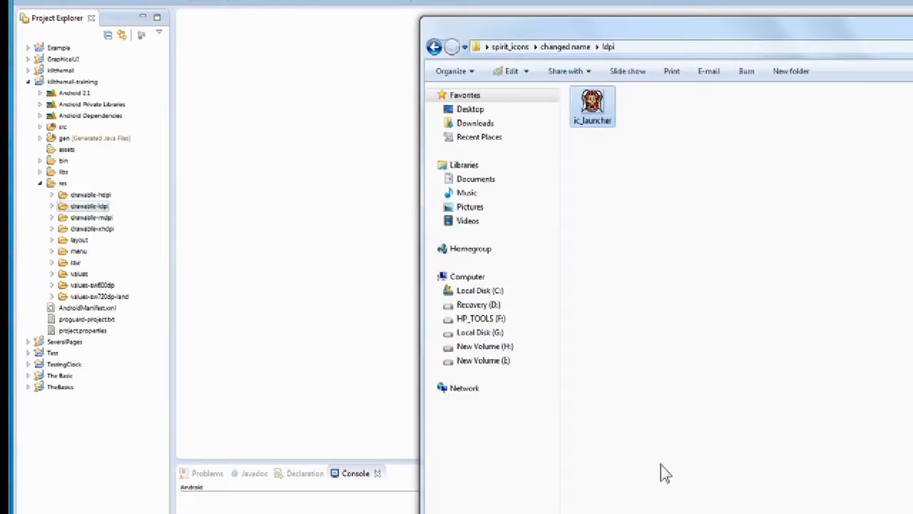
Copy the mdpi girl icon from Explorer and paste it over ic_launcher.png in drawable-mdpi
click(433, 46)
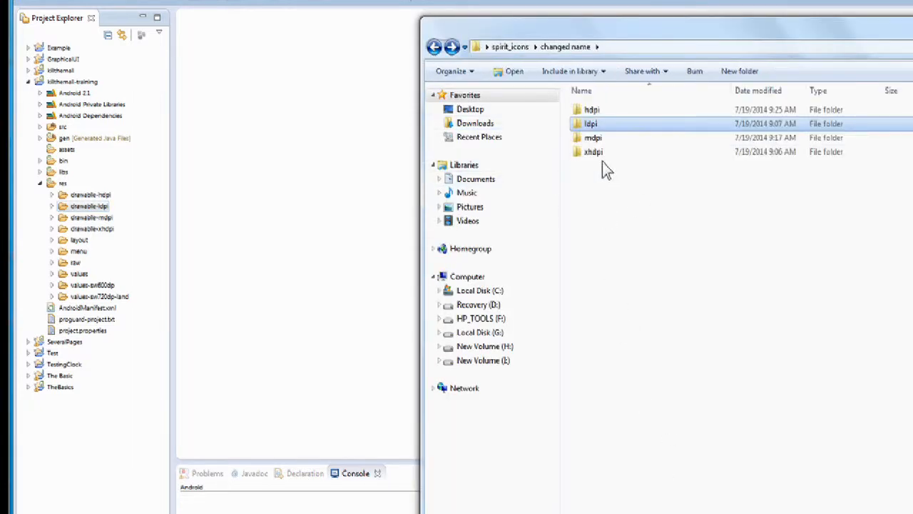
double_click(594, 137)
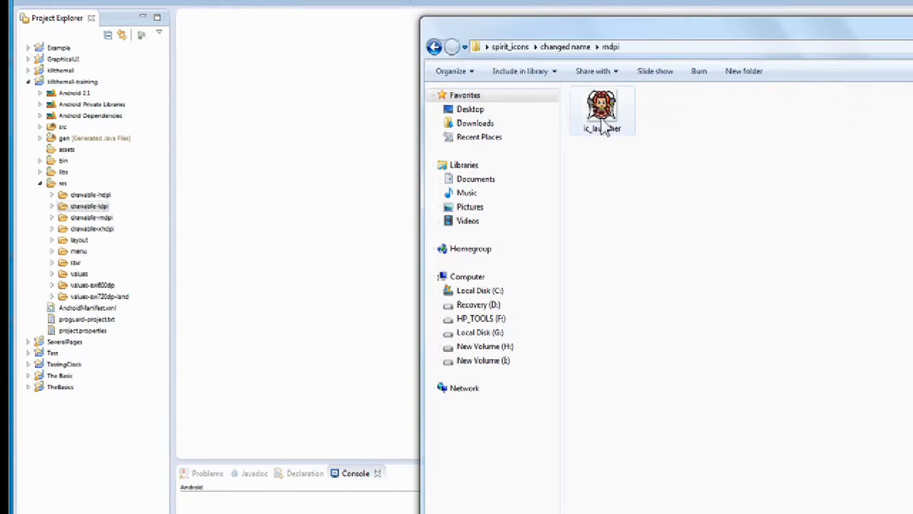
right_click(602, 111)
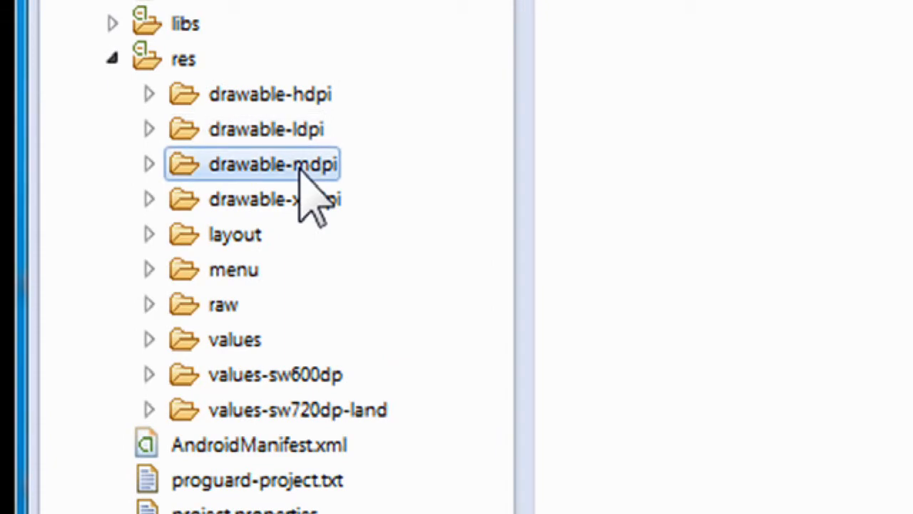
right_click(274, 162)
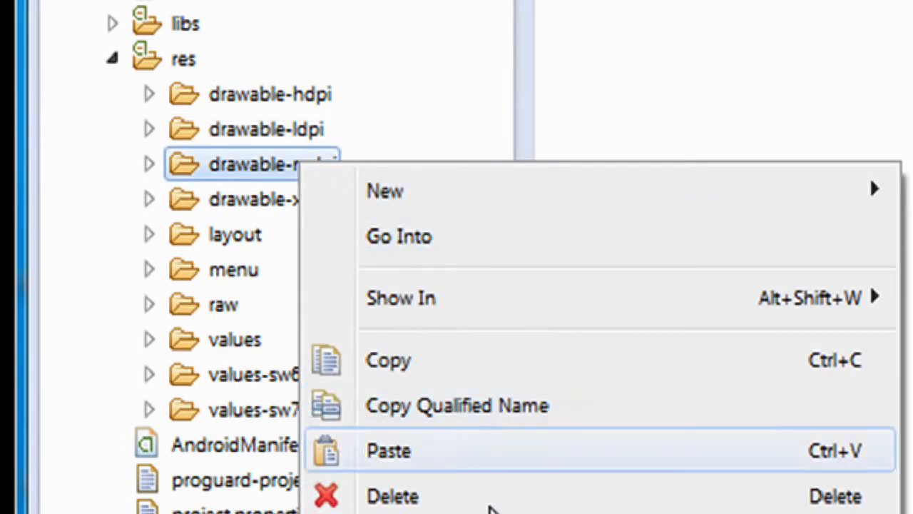
click(388, 451)
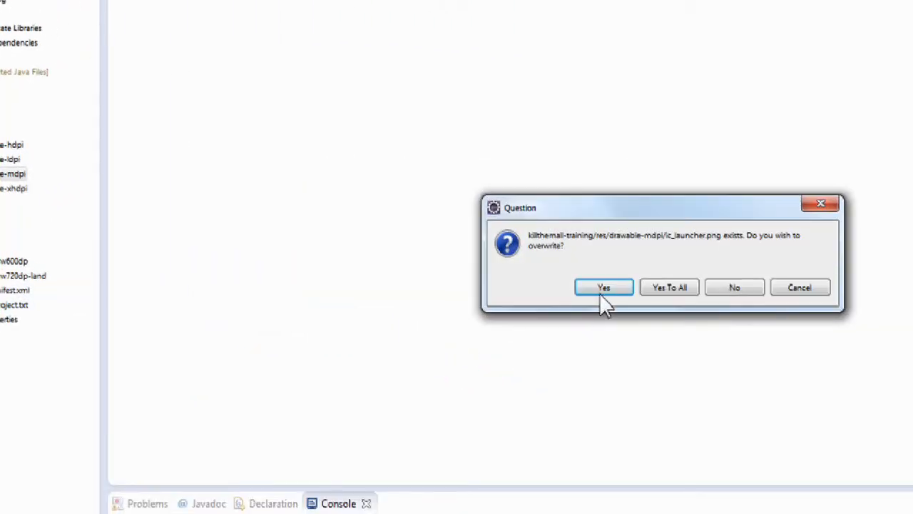
click(604, 287)
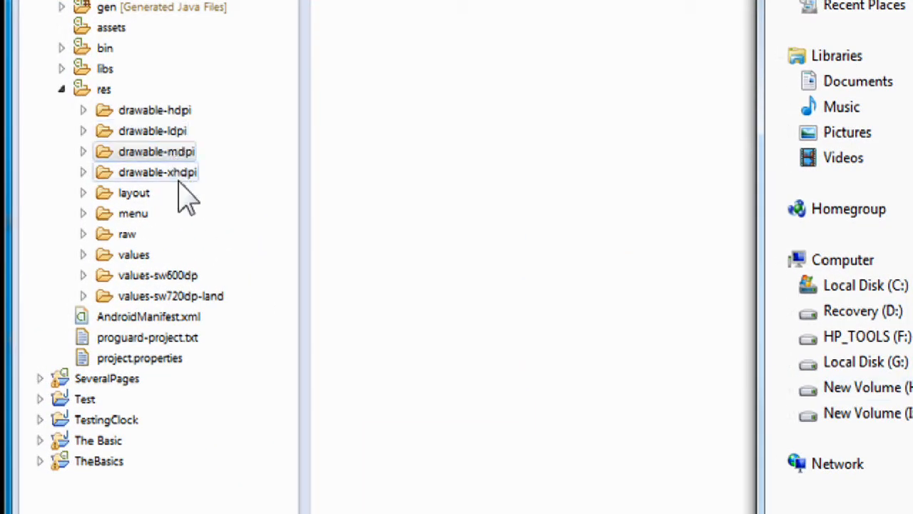
Paste the girl icon into drawable-hdpi, overwriting the existing ic_launcher.png
right_click(154, 110)
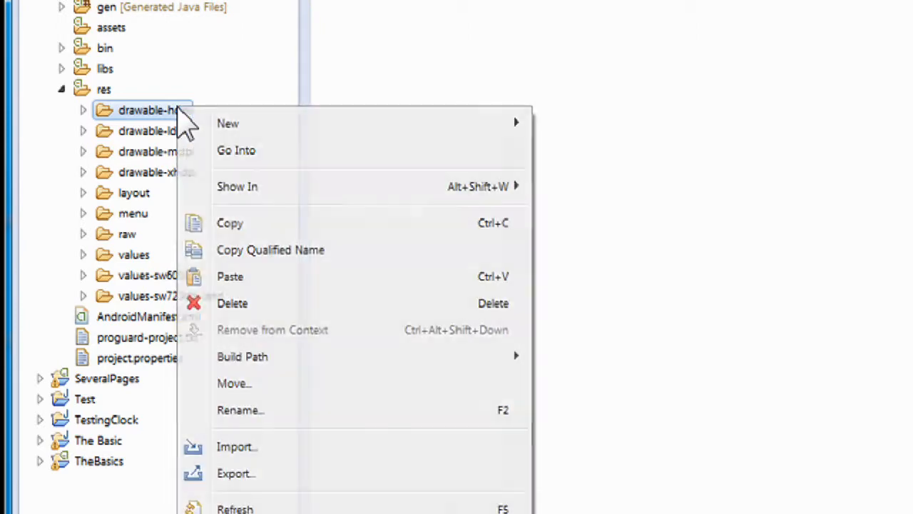
click(229, 277)
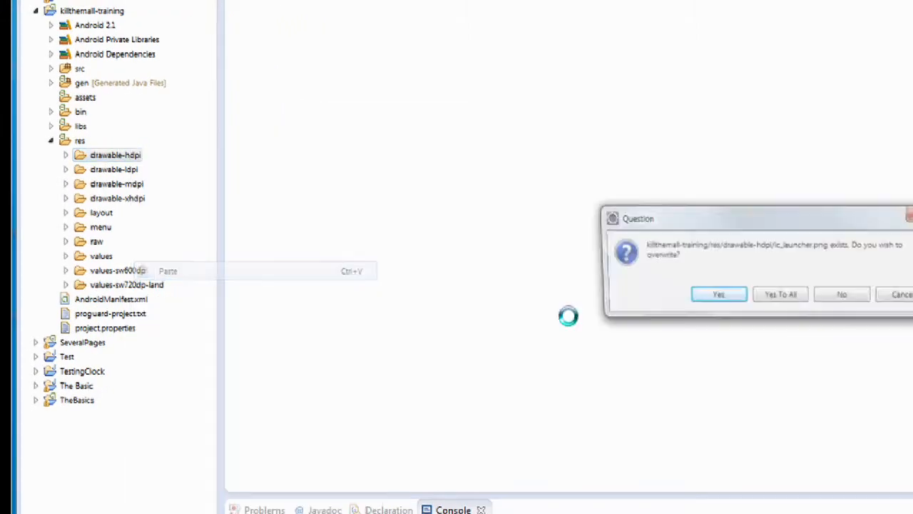
click(717, 293)
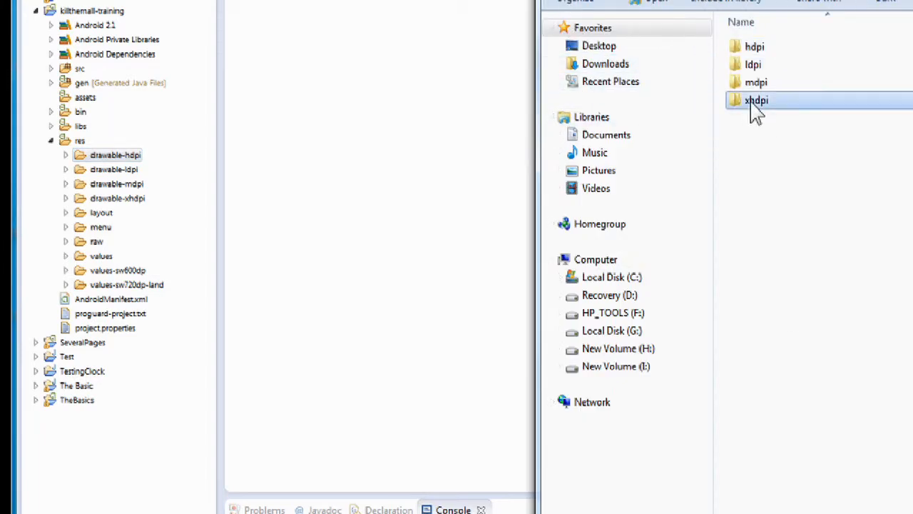
Copy the xhdpi ic_launcher girl icon in Explorer and return to the Eclipse project
right_click(768, 64)
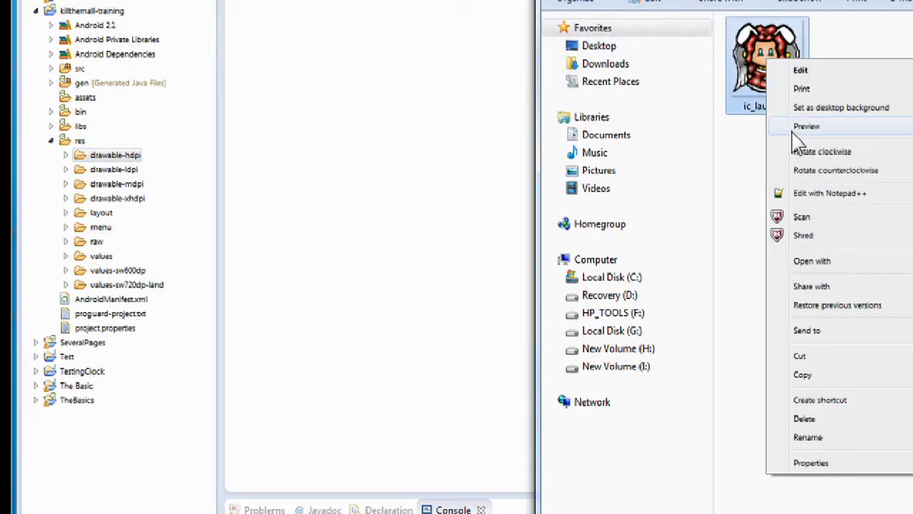
click(457, 299)
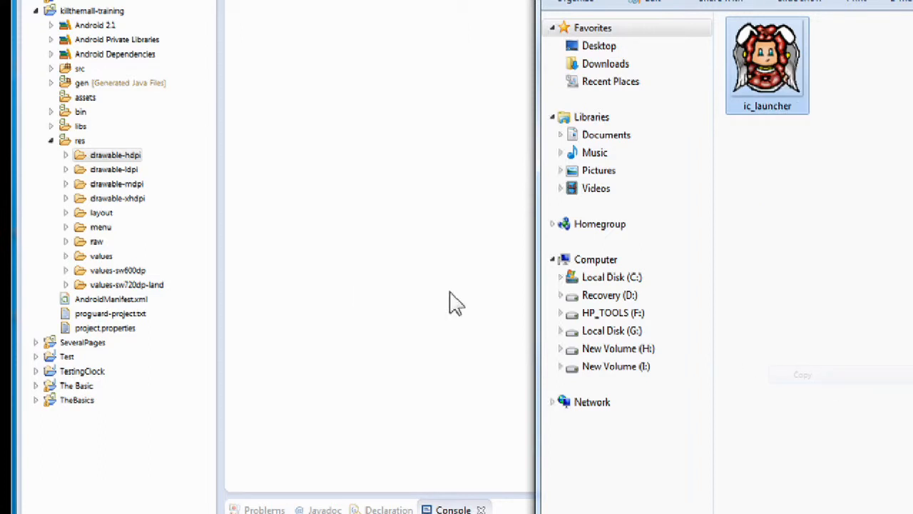
click(117, 197)
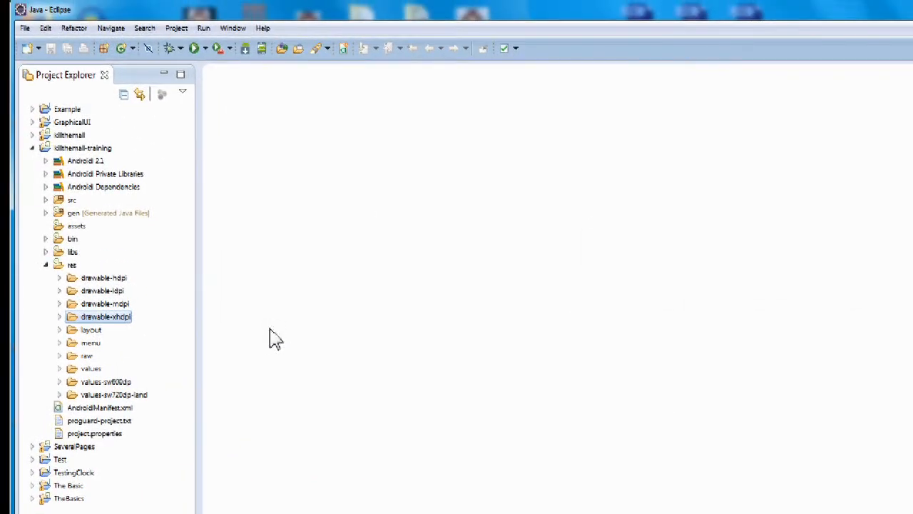
mouse_move(194, 295)
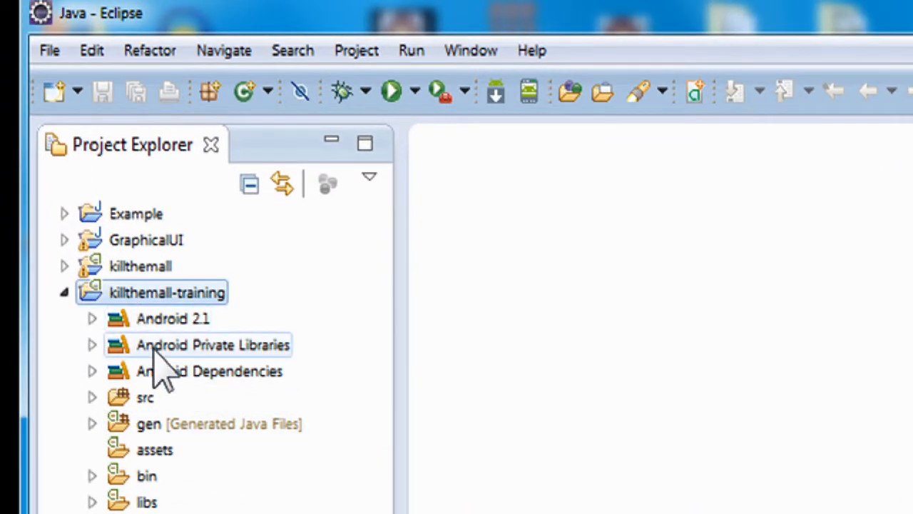
mouse_move(391, 92)
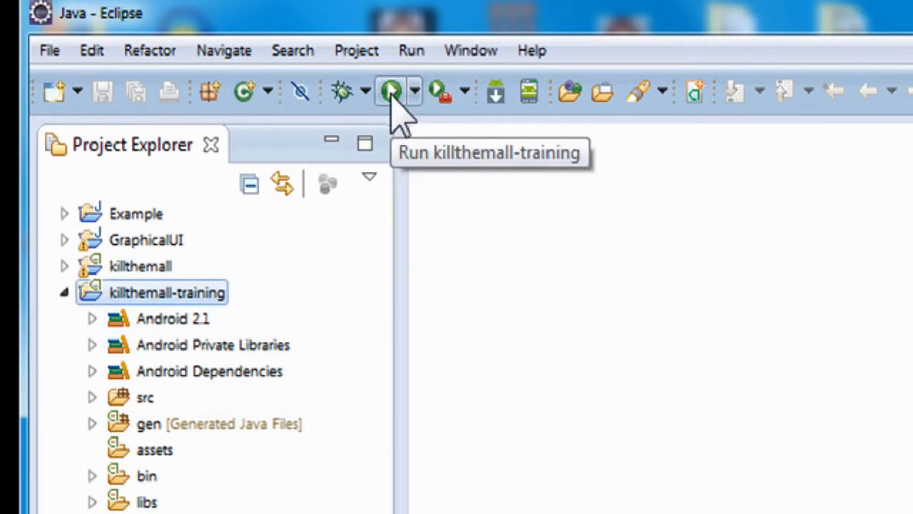
Run the killthemall-training project so it launches in the Android emulator
click(391, 92)
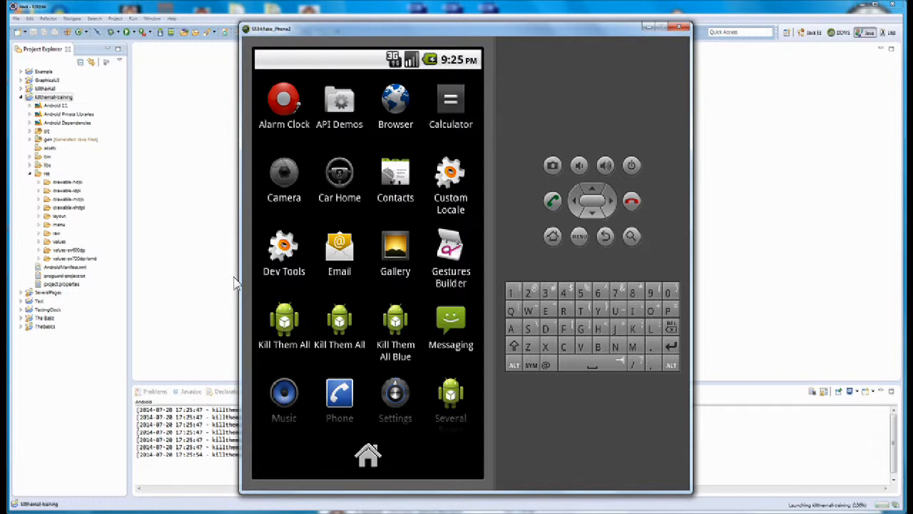
Launch Kill Them All from the emulator's app list, then exit back to the drawer
click(284, 319)
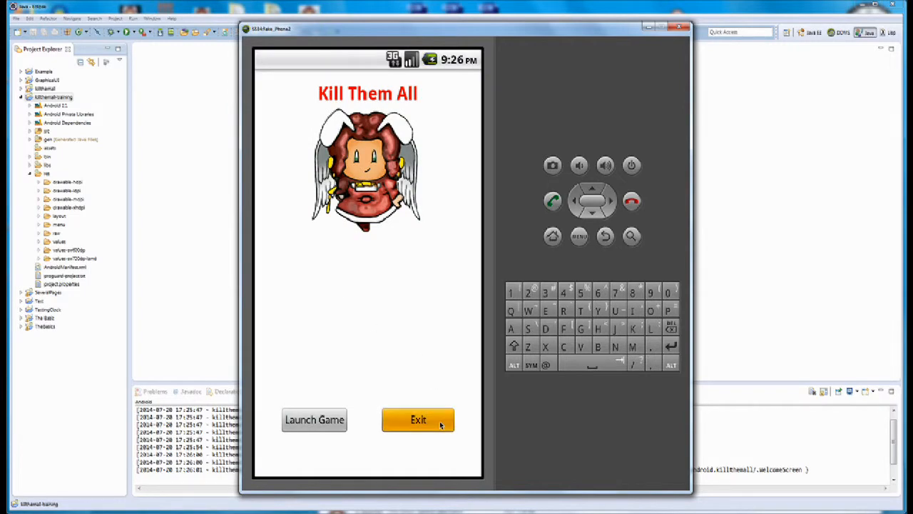
click(418, 419)
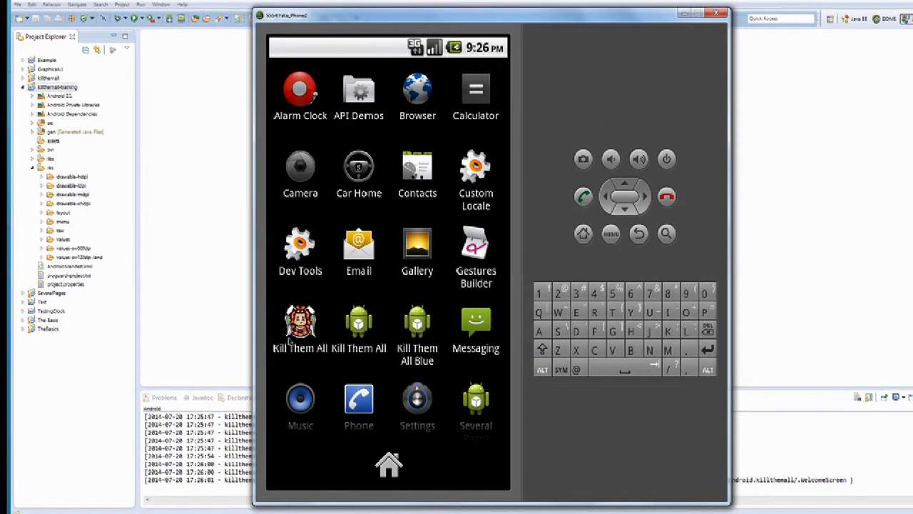
mouse_move(294, 357)
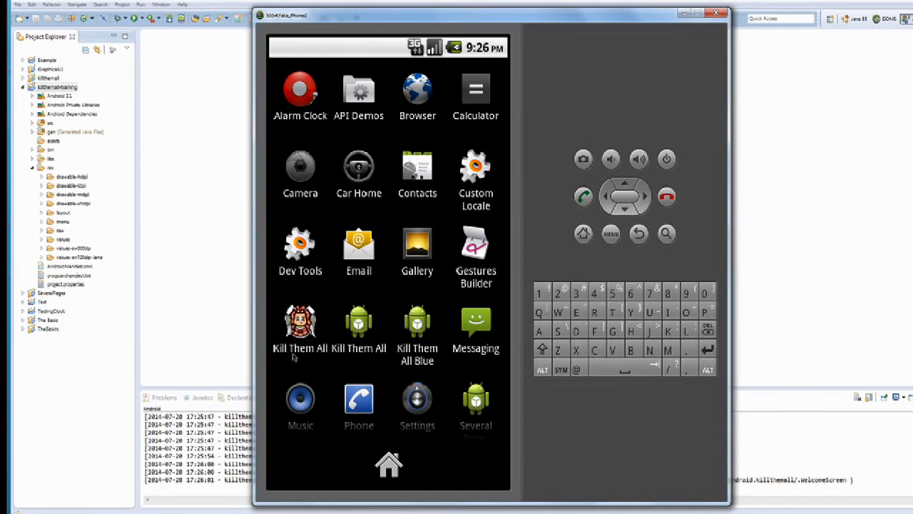